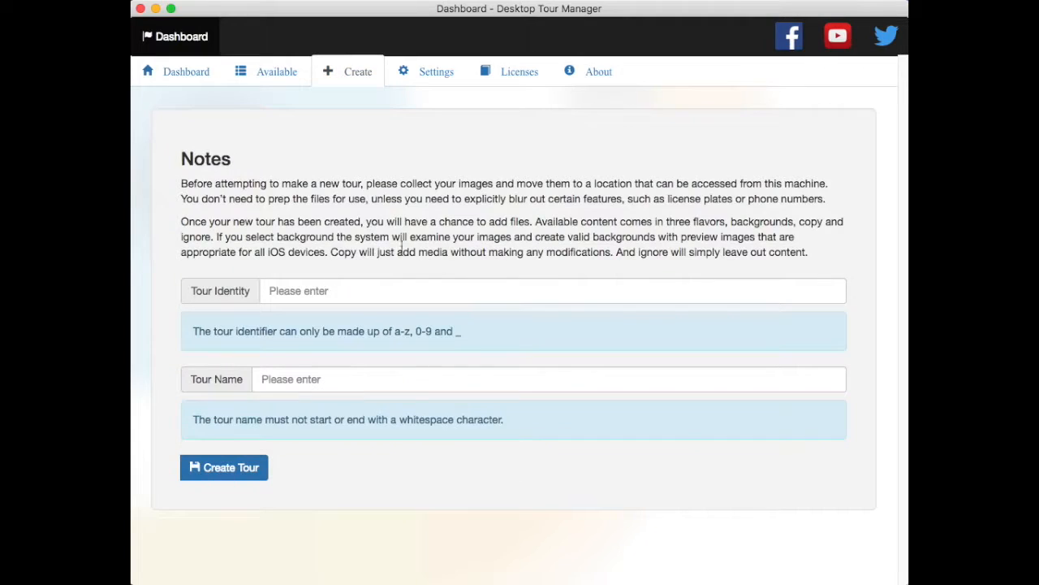
Step: Create the tour with identity 'testvideo' and name 'Test Video'
left_click(553, 291)
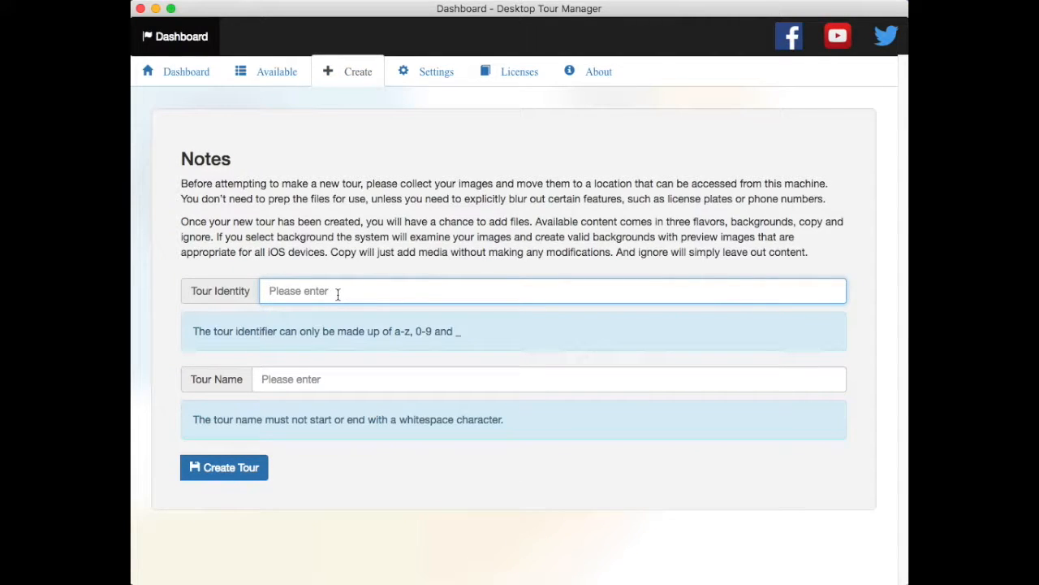
type("testv")
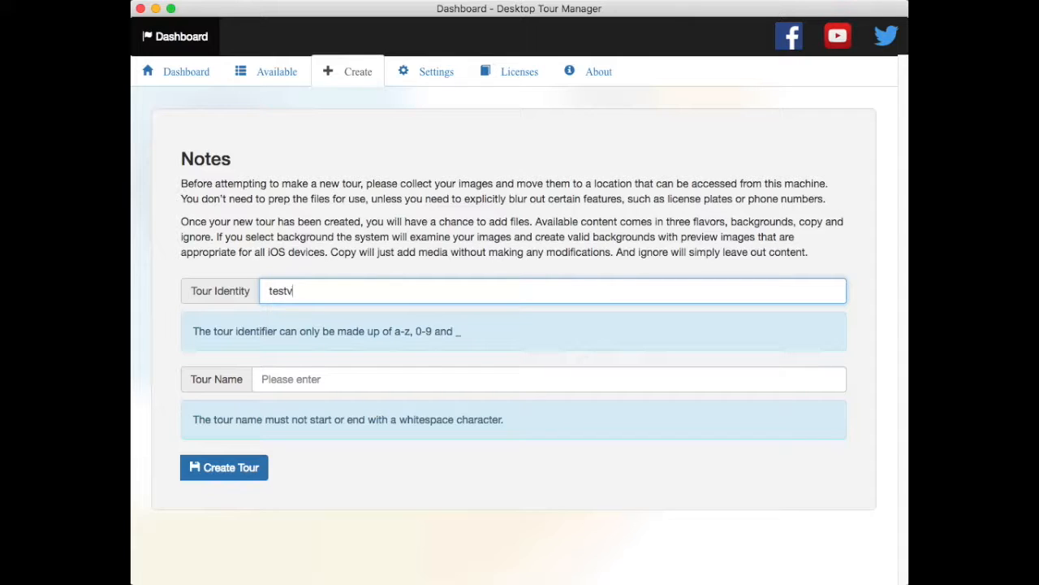
type("ideo")
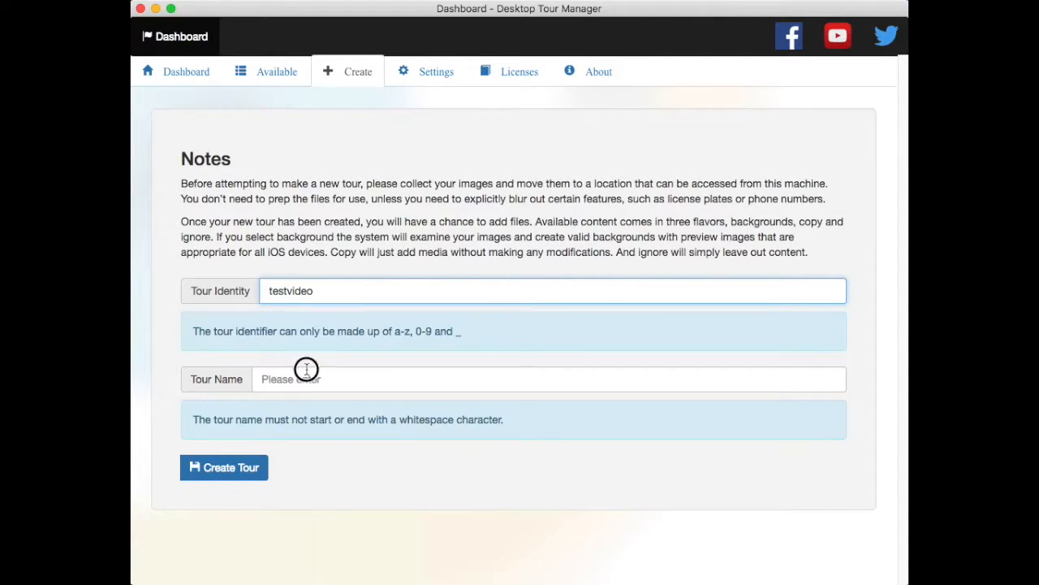
type("Test Vide")
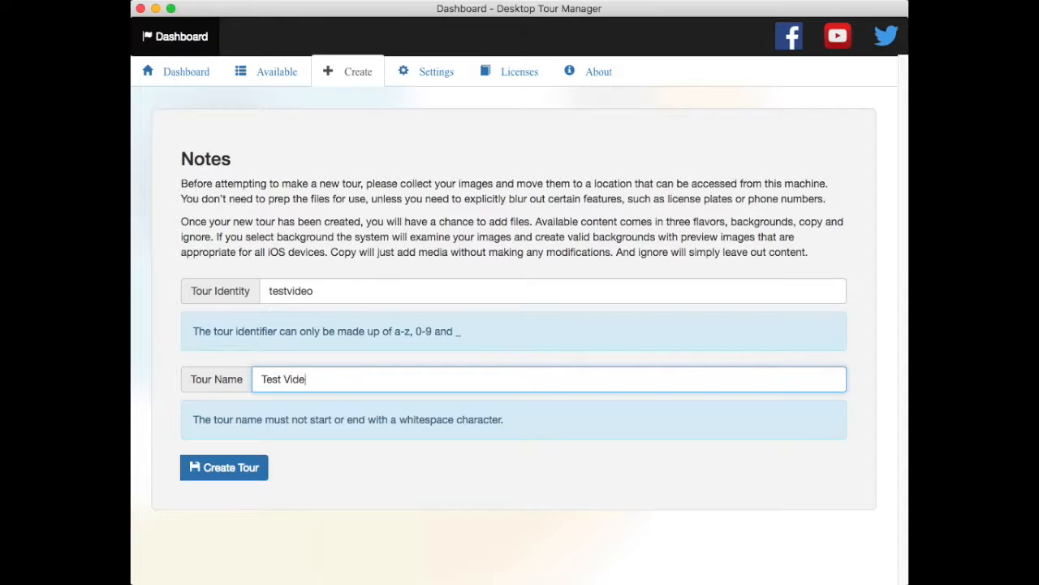
left_click(224, 468)
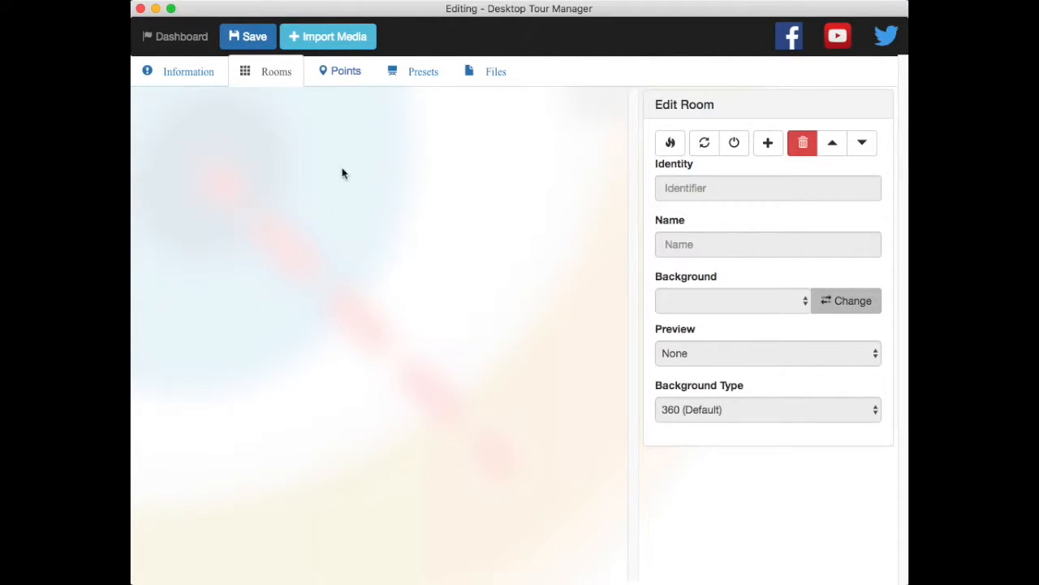
Step: Import DSCN0070, DSCN0071 and blackness as backgrounds and spinning.mp4 as an unchanged copy
left_click(328, 35)
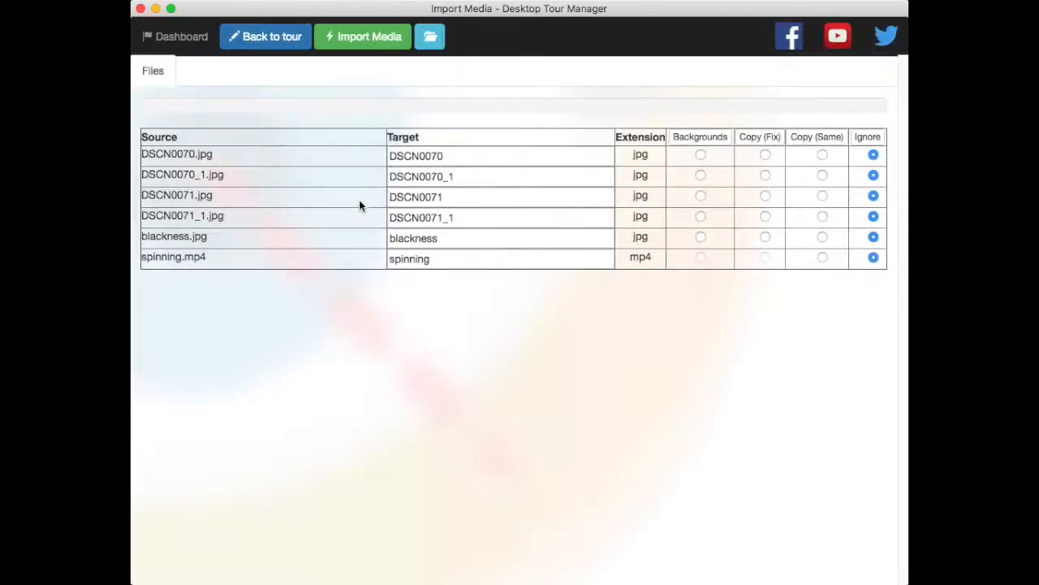
left_click(700, 154)
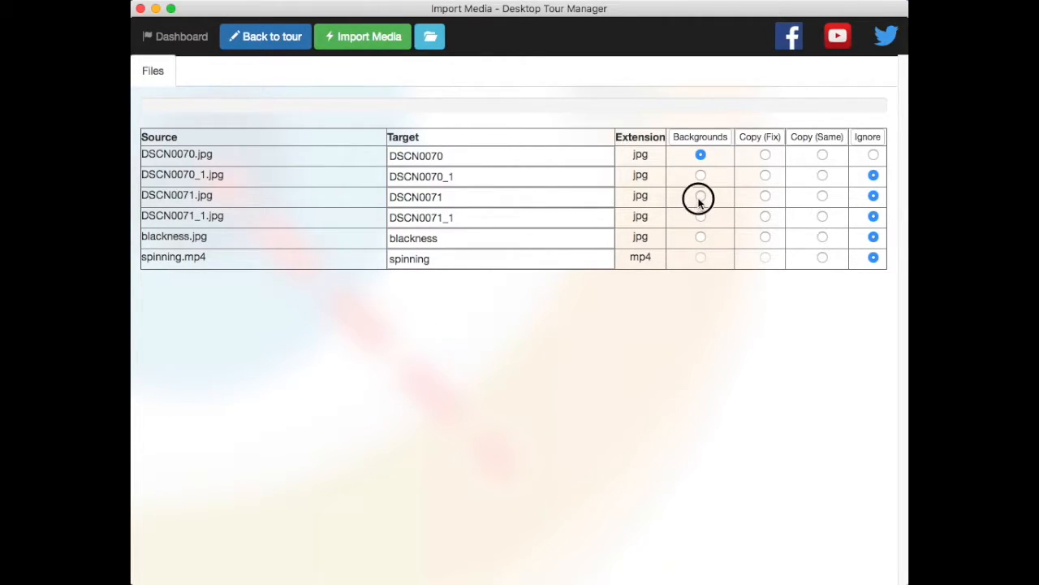
left_click(700, 195)
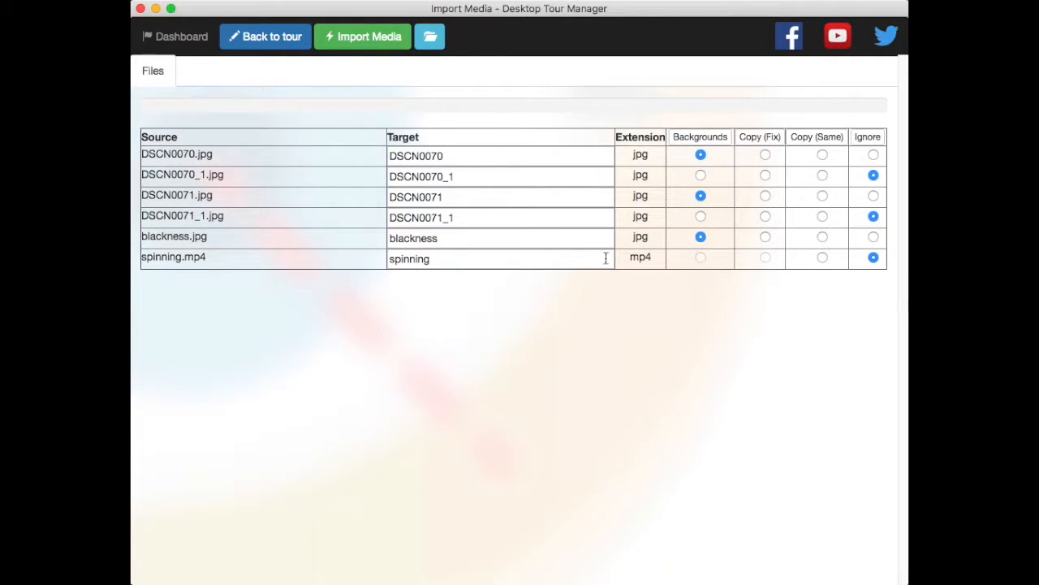
left_click(821, 257)
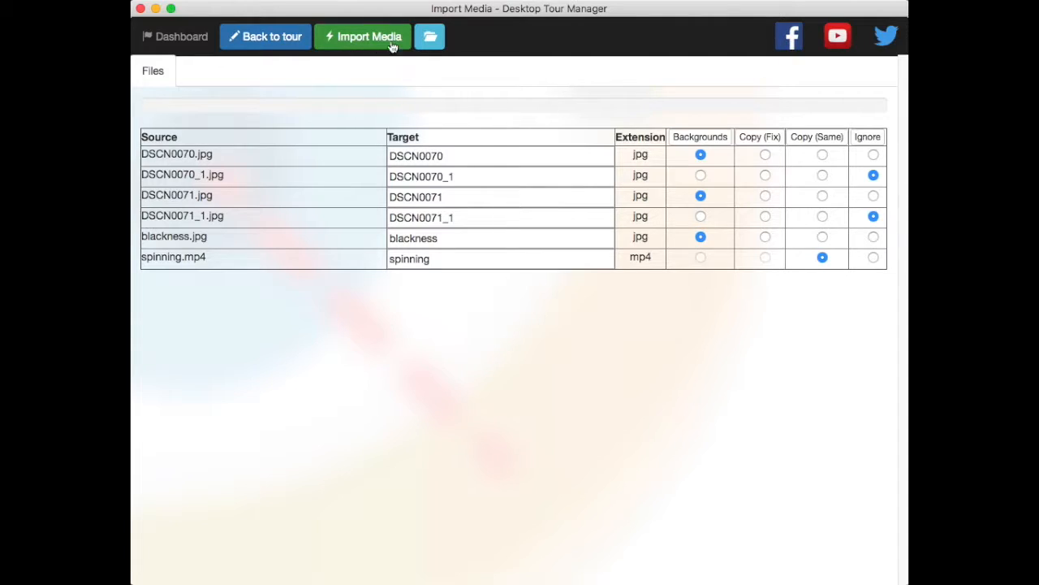
left_click(363, 36)
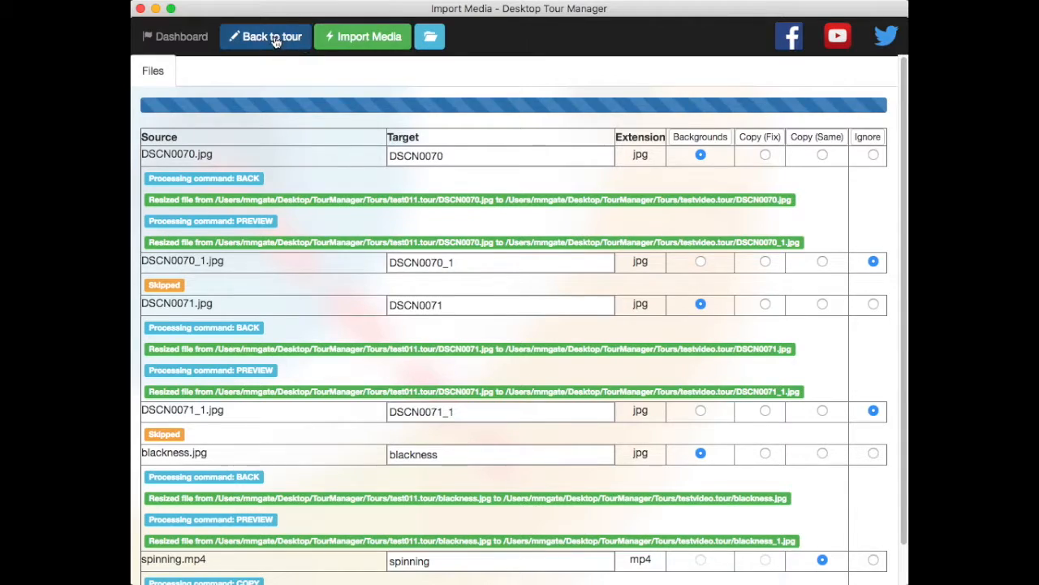
Step: Generate rooms from the imported backgrounds and show the points of room DSCN0070
left_click(265, 36)
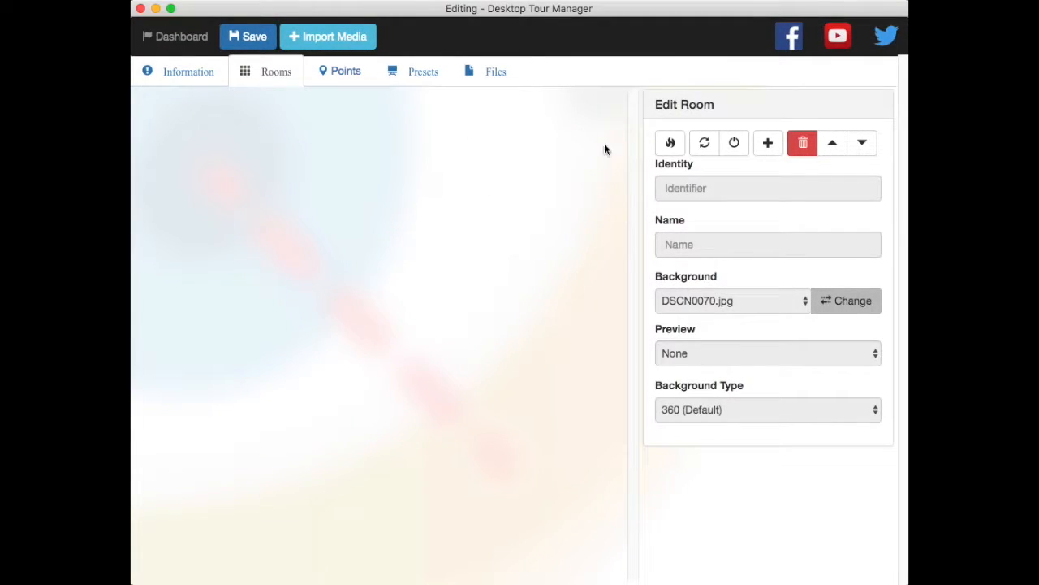
left_click(670, 143)
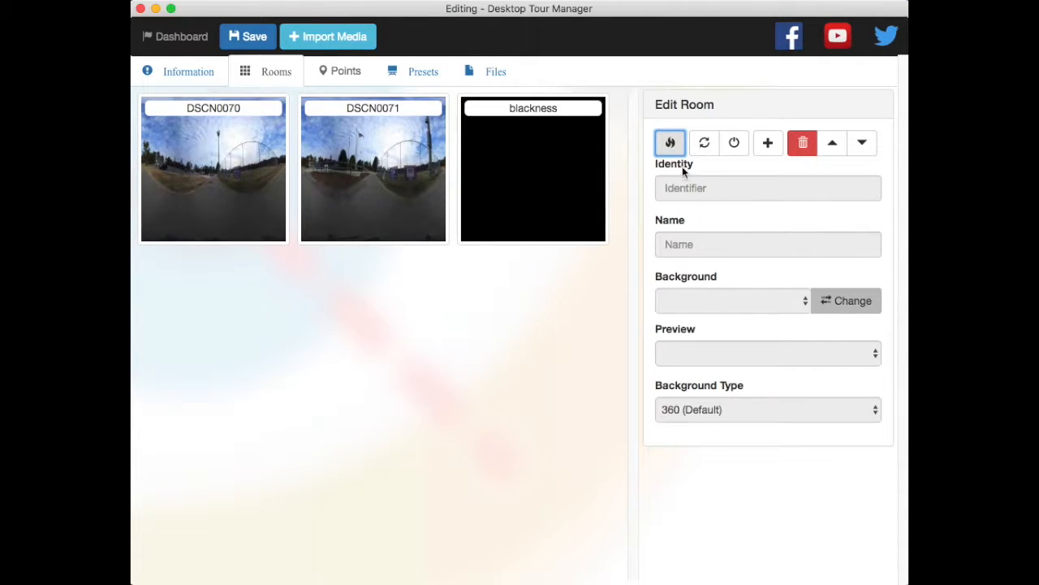
left_click(213, 168)
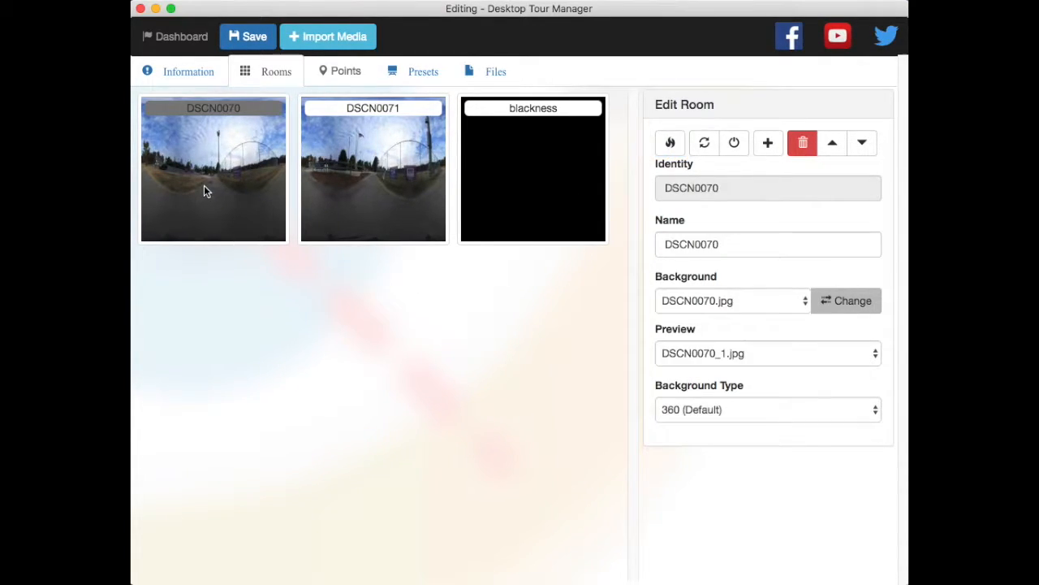
left_click(345, 71)
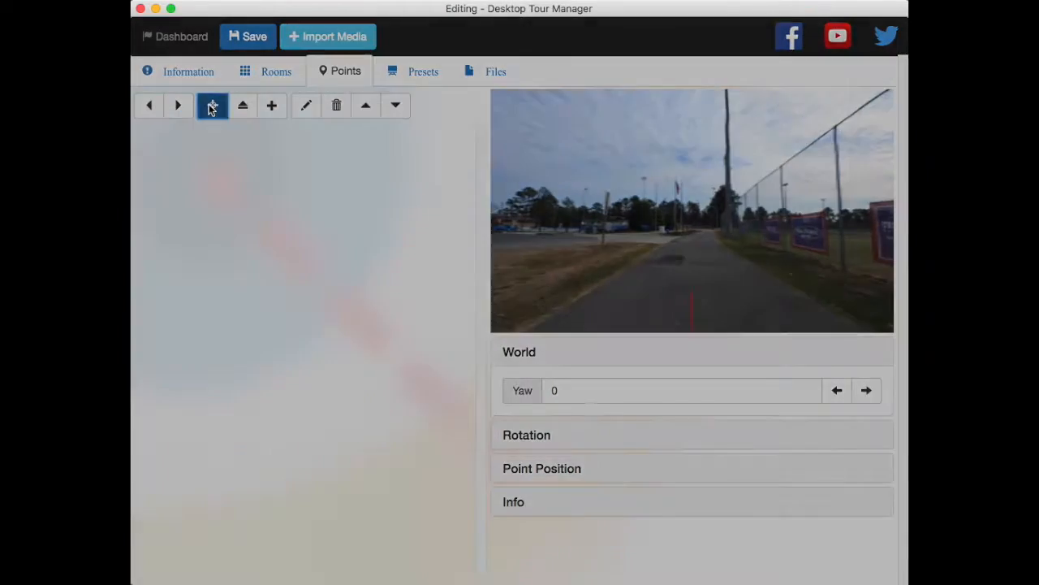
Step: Add a link point leading to room DSCN0070 and turn the panorama toward the billboards
left_click(212, 104)
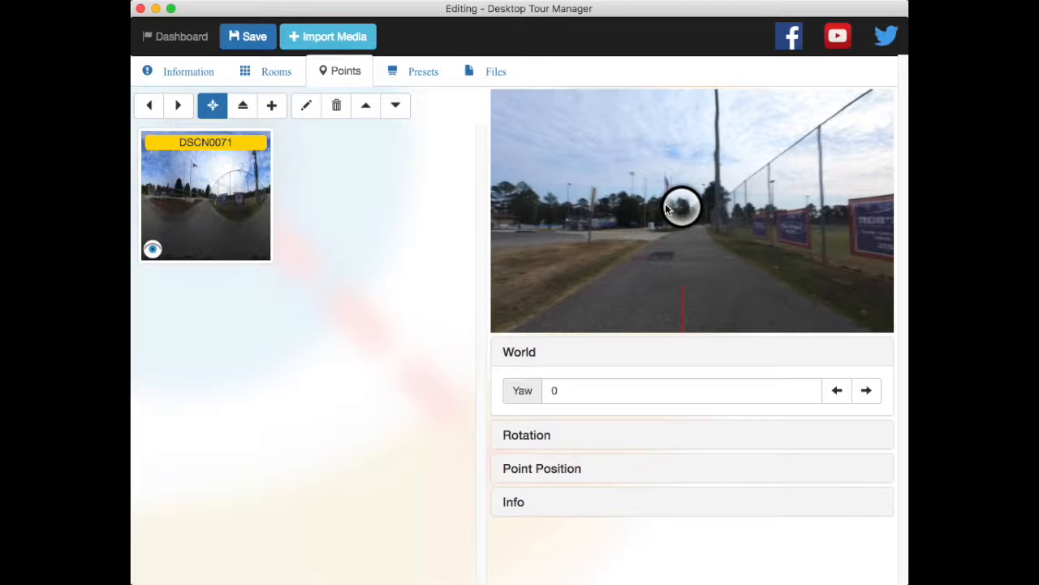
left_click(150, 105)
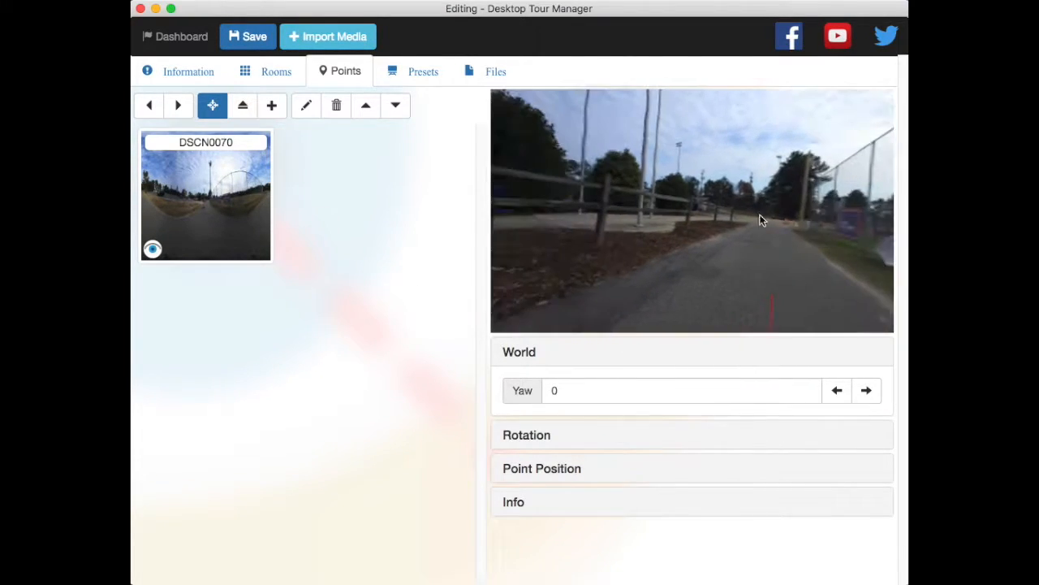
left_click_drag(762, 219, 673, 224)
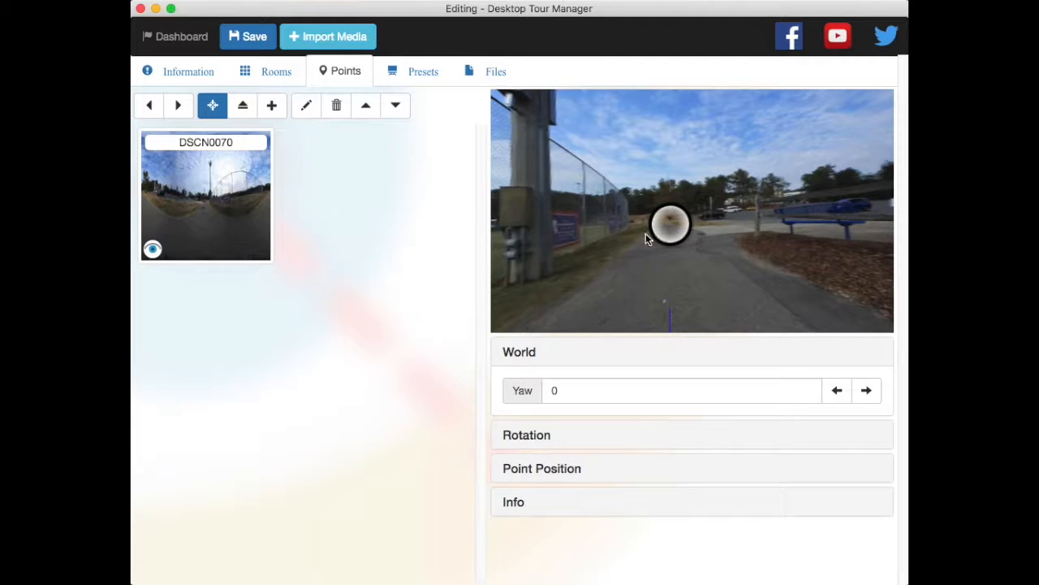
Step: Drag the hotspot onto the right-hand billboard in the panorama
left_click(179, 104)
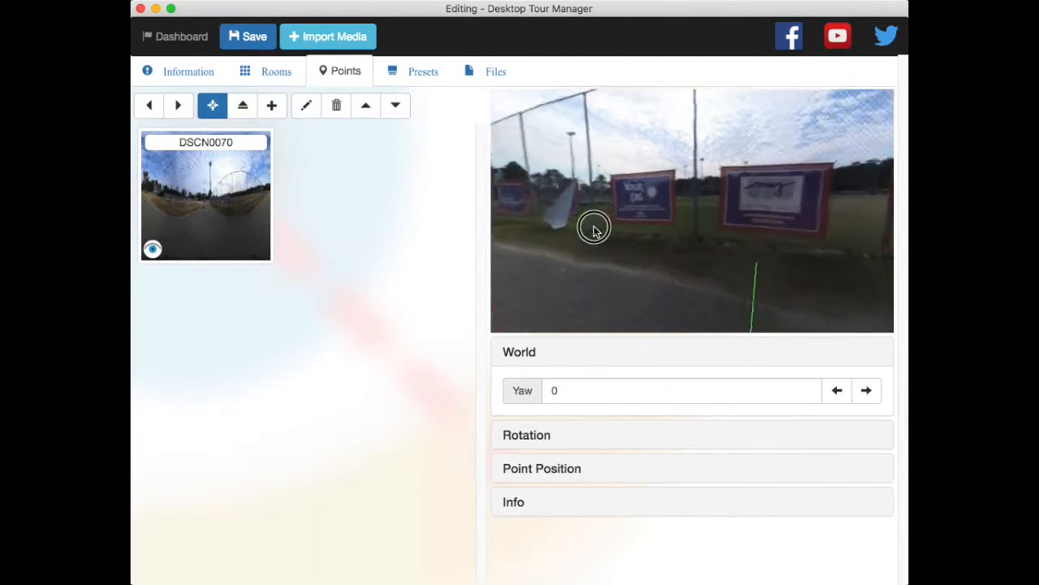
left_click_drag(593, 228, 669, 260)
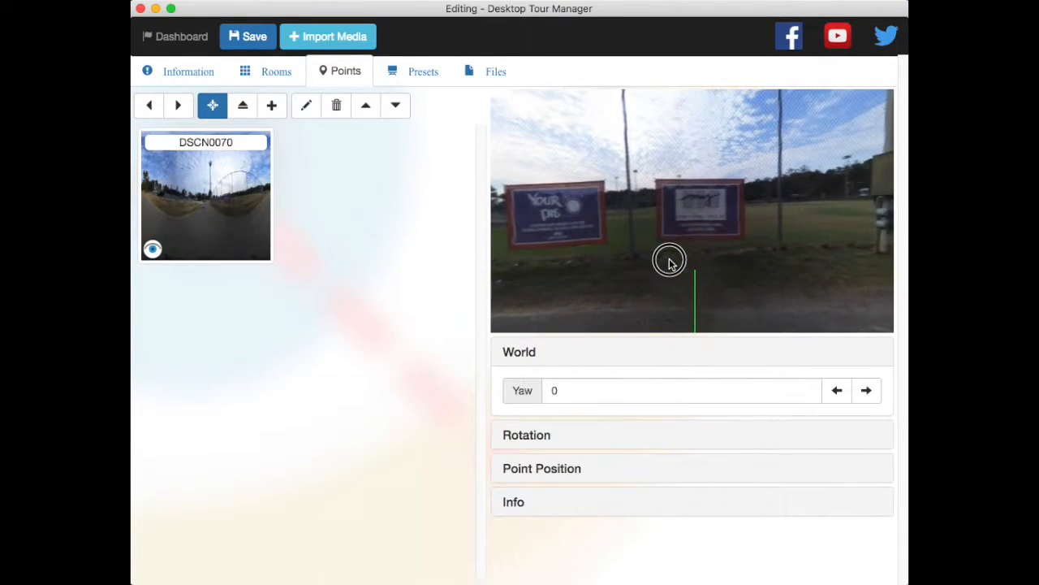
left_click_drag(669, 260, 693, 214)
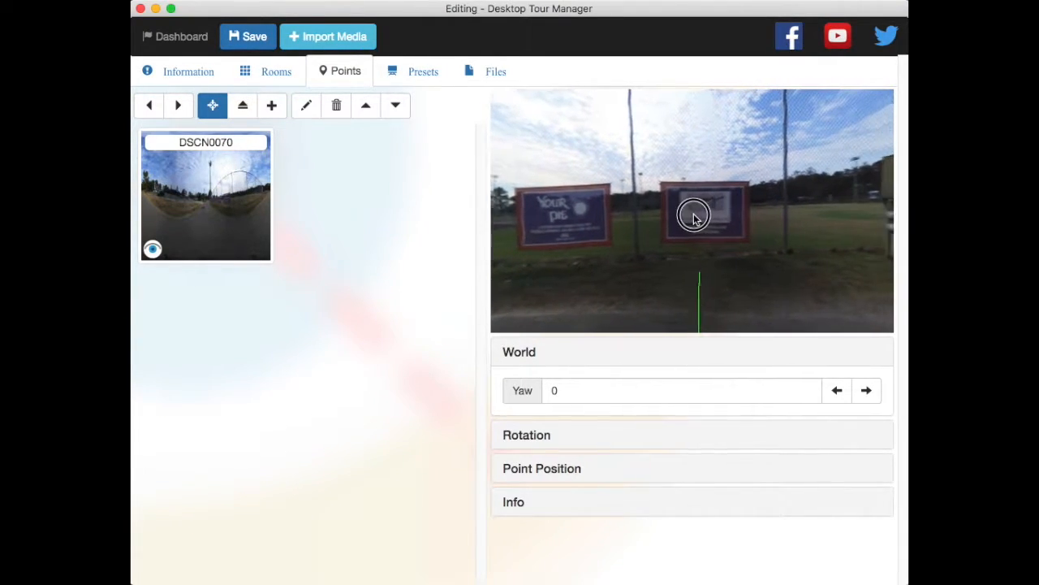
left_click_drag(695, 214, 700, 214)
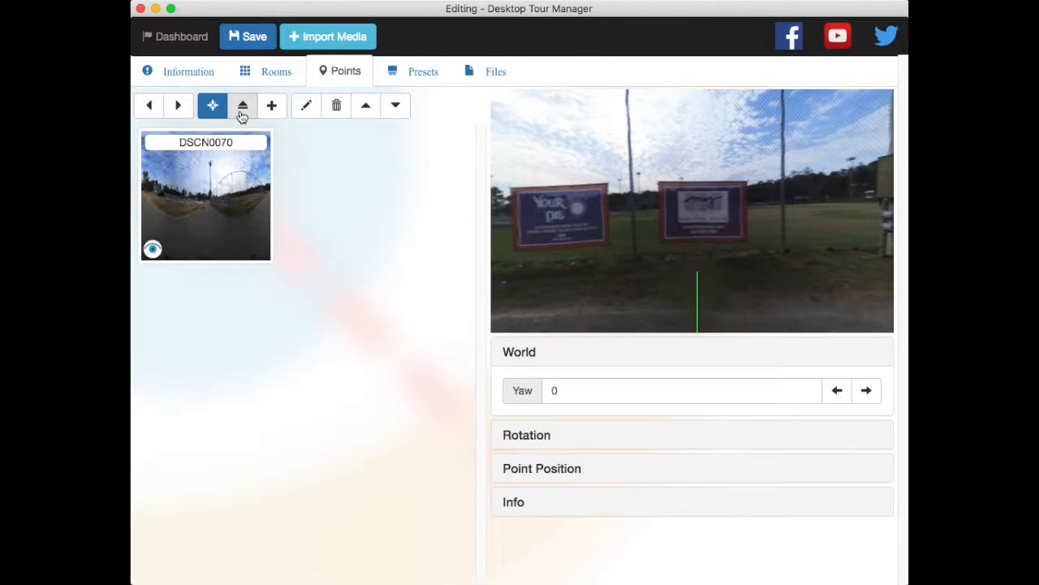
mouse_move(244, 105)
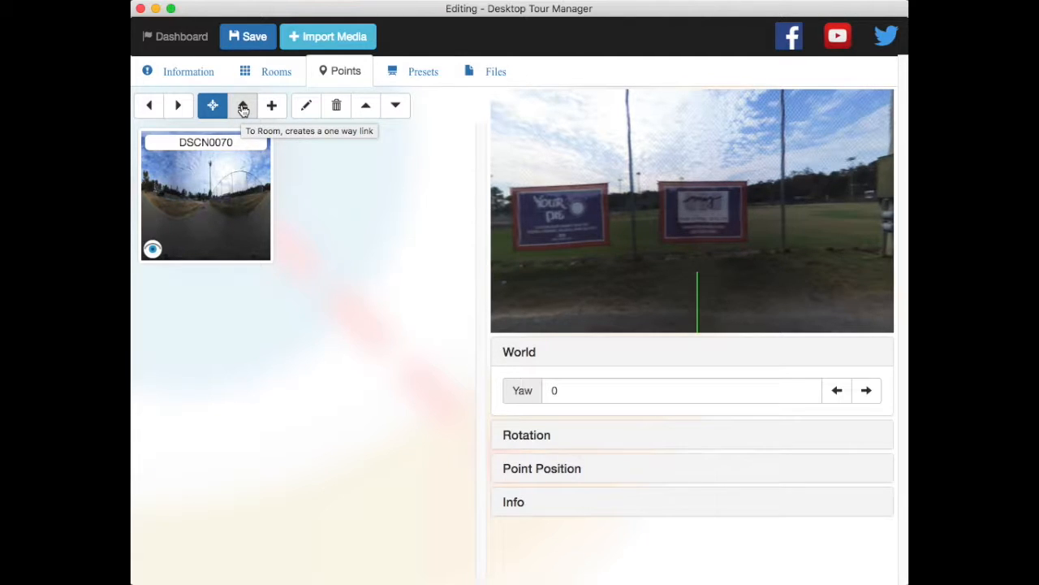
Step: Set the blackness point's rotation to yaw 91.6 and pitch -5.2 over the right sign
left_click(242, 106)
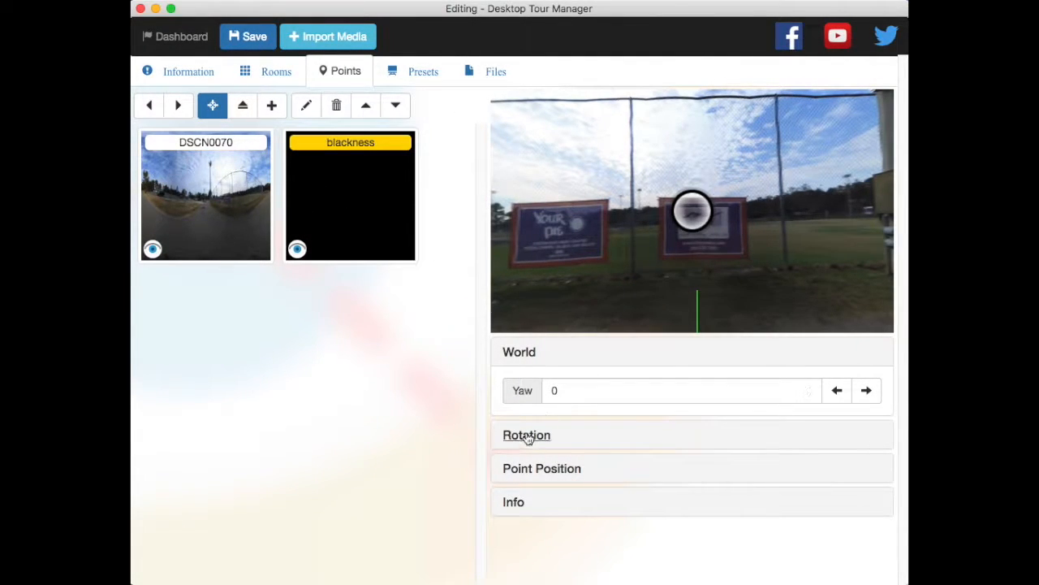
left_click(526, 436)
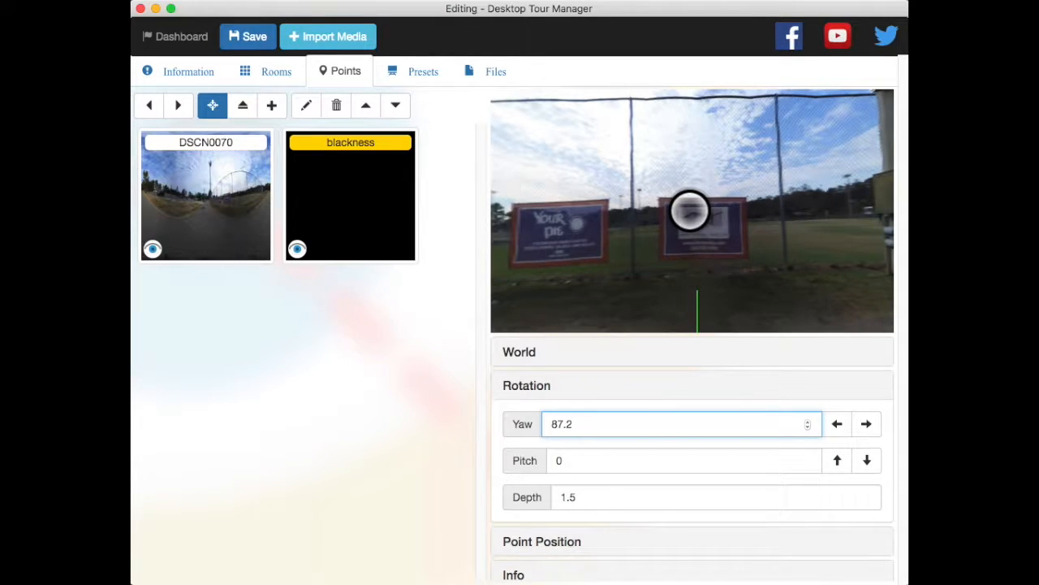
left_click(866, 422)
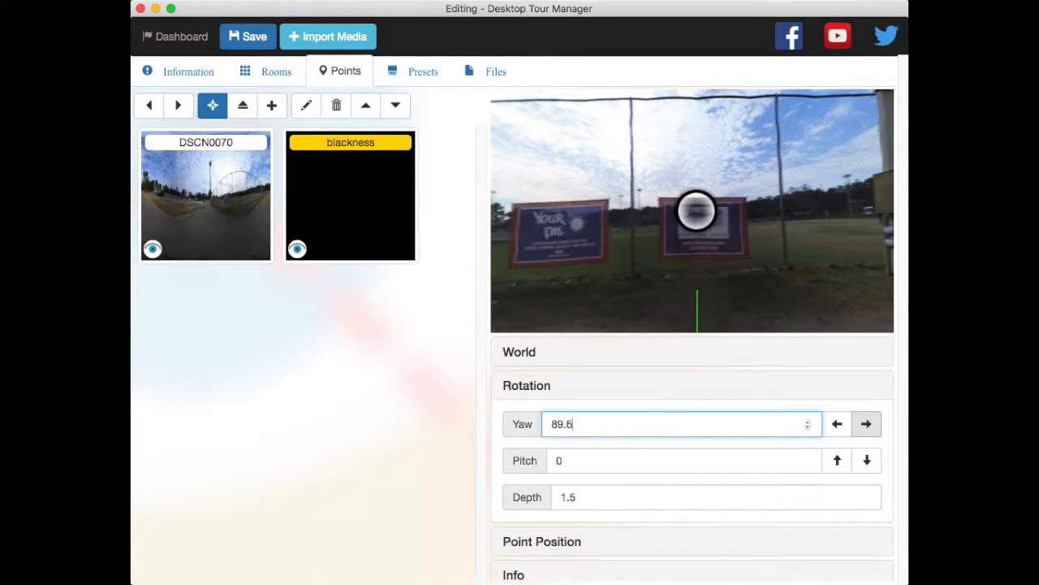
left_click(867, 422)
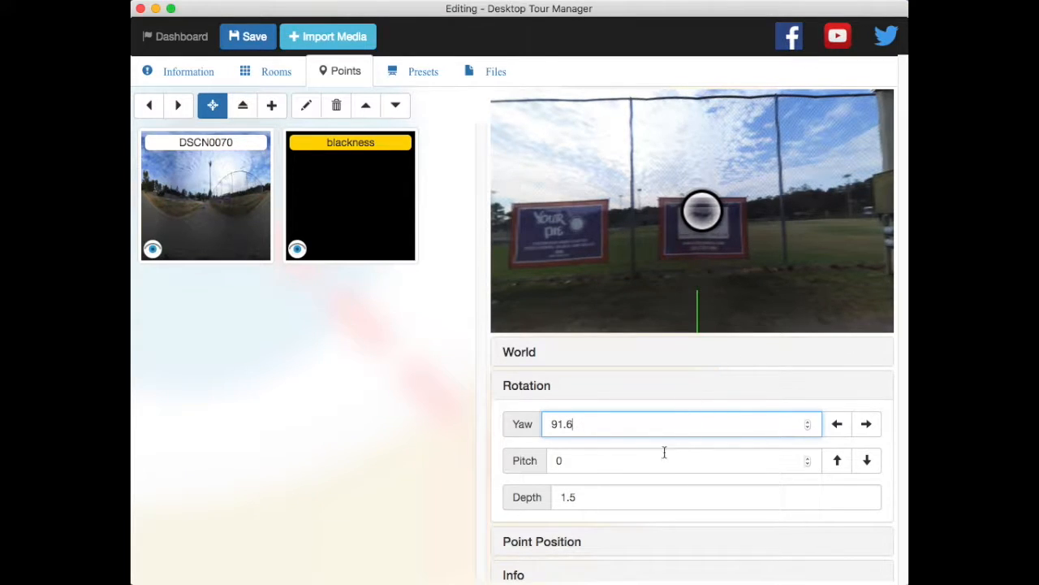
type("0.3")
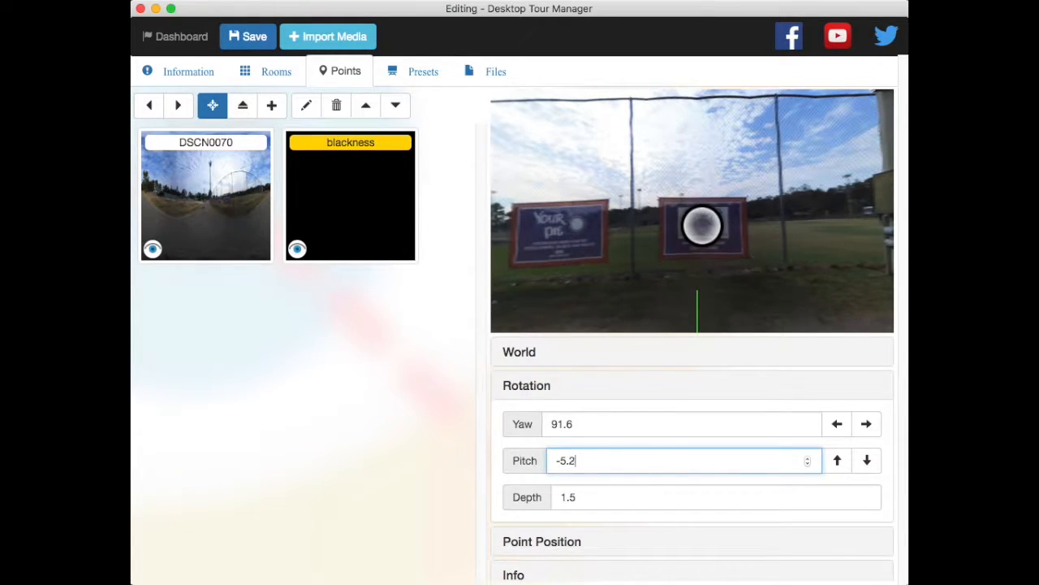
Step: Give the blackness point the Eye icon and set Recenter to Apply
left_click(306, 104)
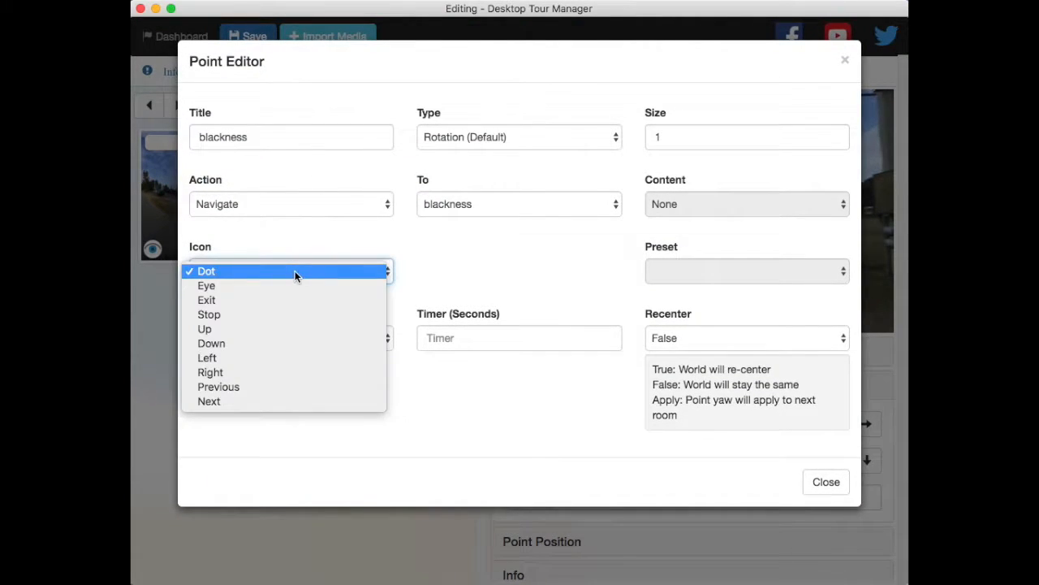
mouse_move(279, 286)
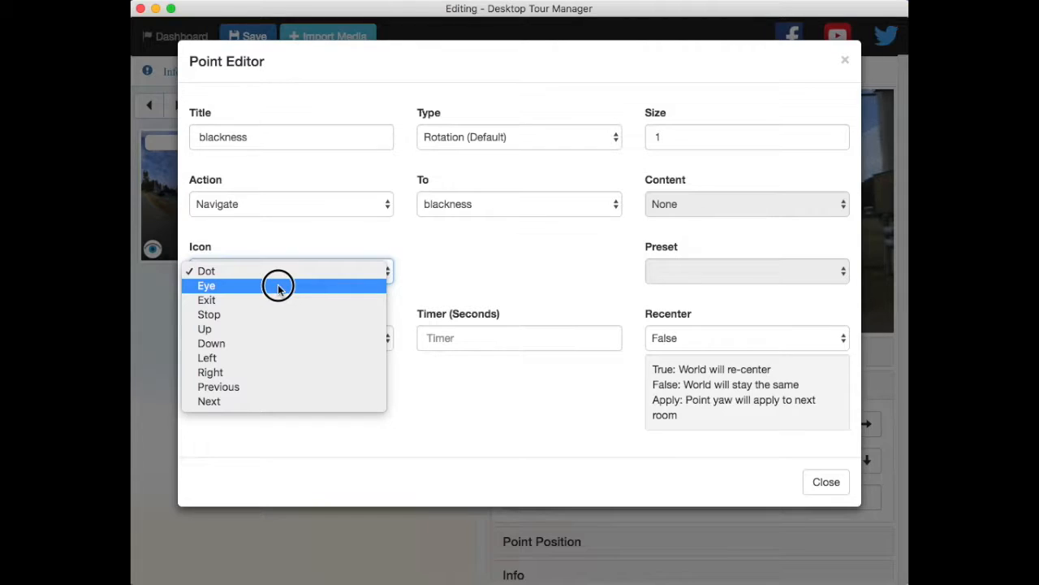
left_click(205, 286)
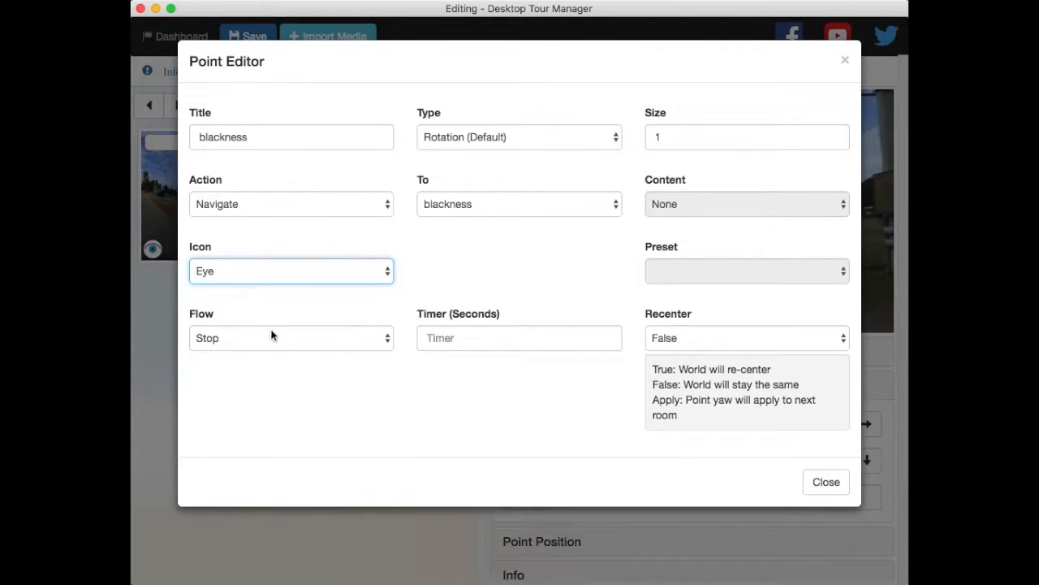
left_click(746, 338)
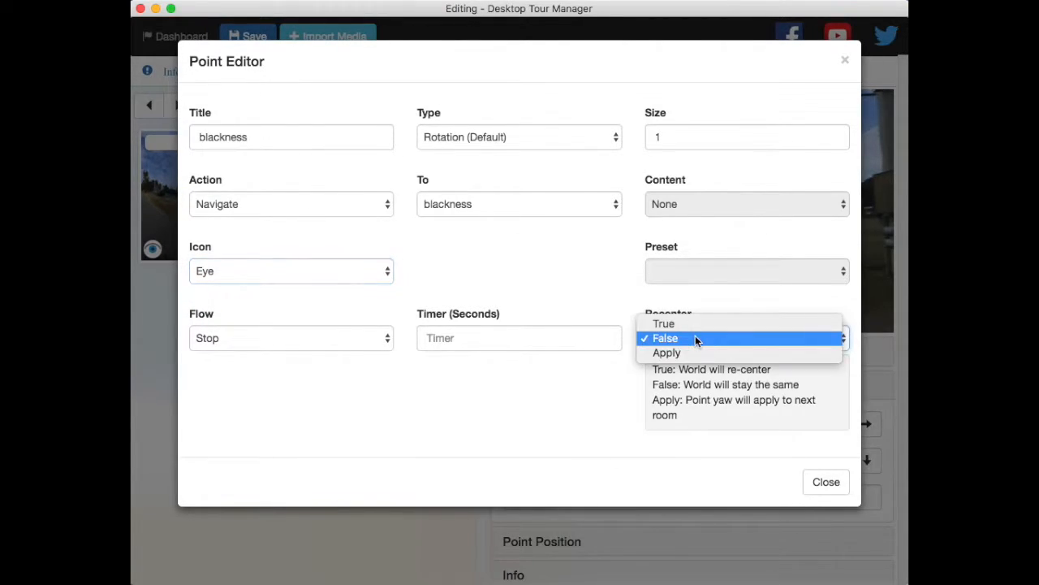
left_click(666, 351)
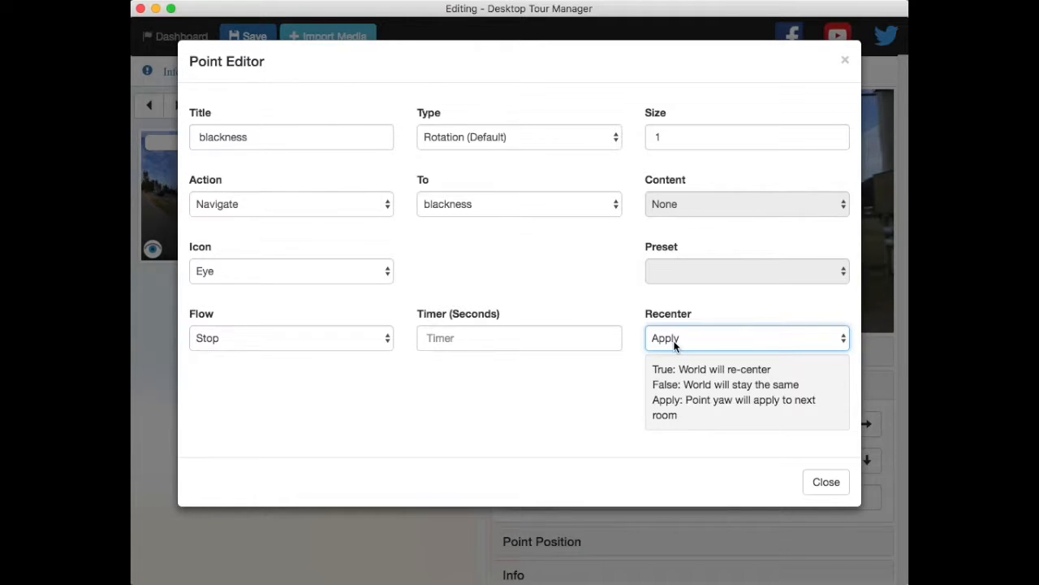
mouse_move(747, 471)
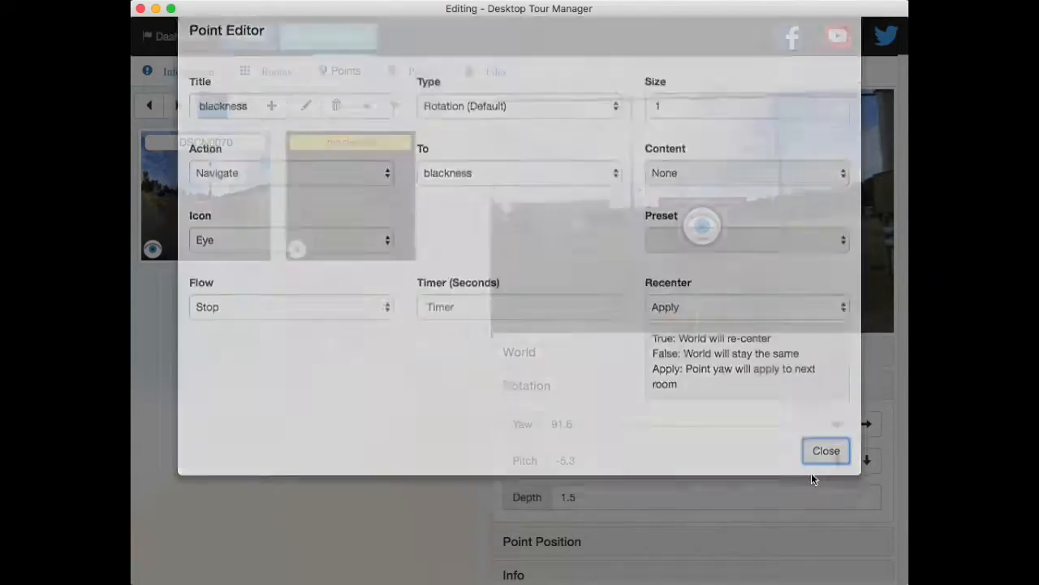
Step: Close the Point Editor, revealing the black room with no points
left_click(825, 450)
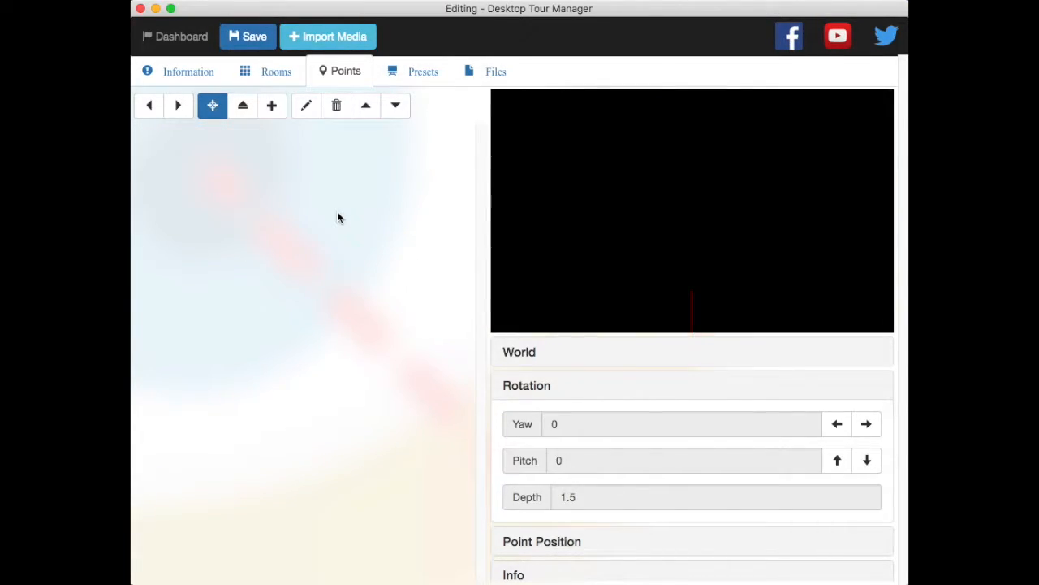
mouse_move(650, 171)
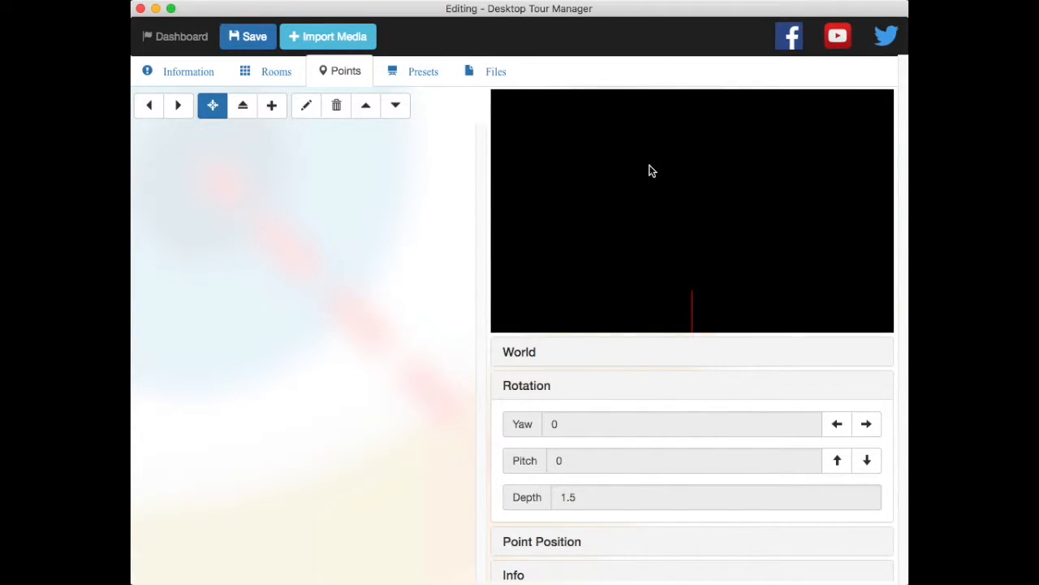
Step: Create a new Plane preset named 'plane'
left_click(423, 72)
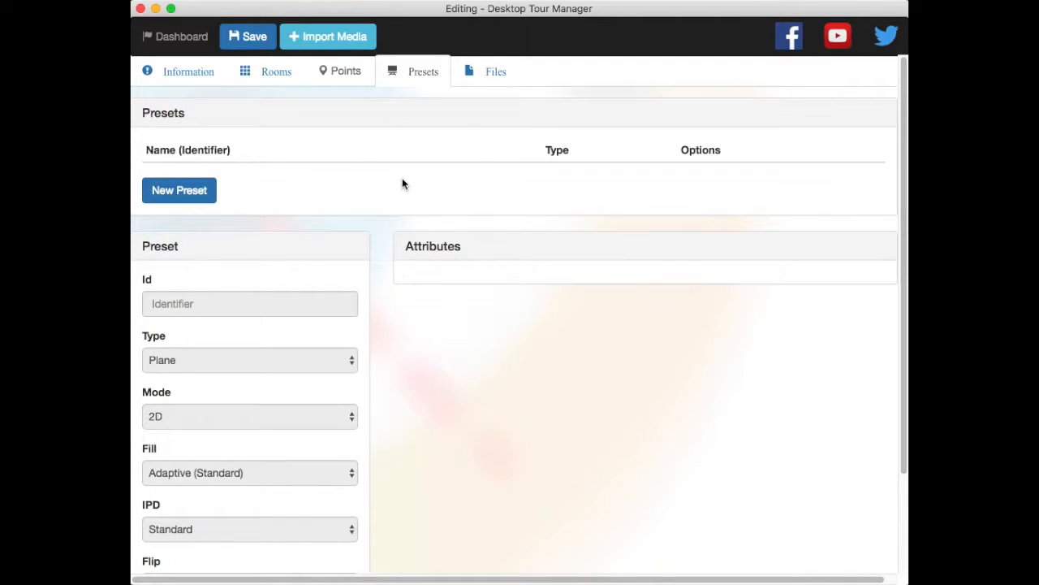
left_click(179, 190)
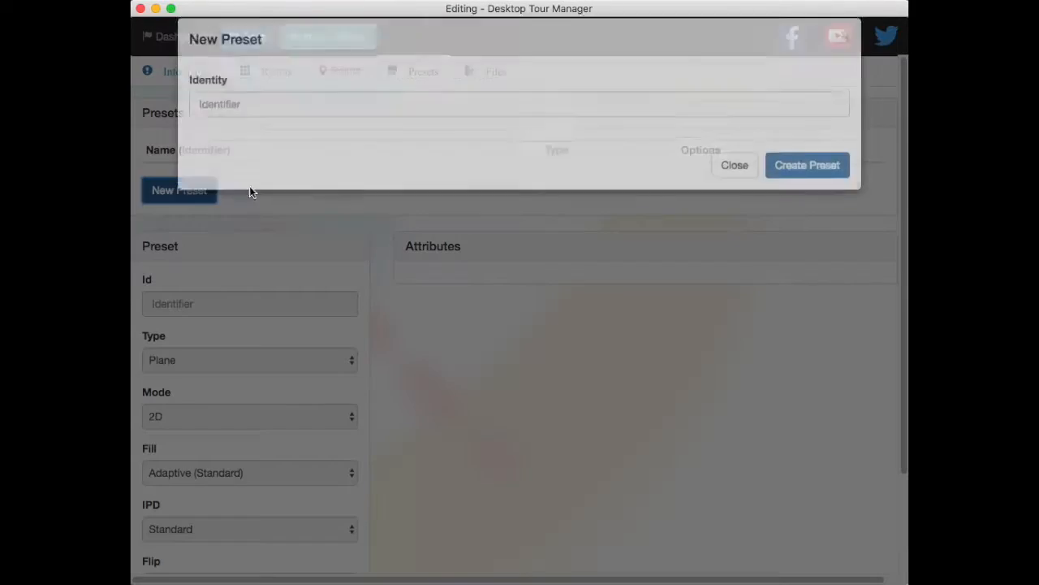
type("p")
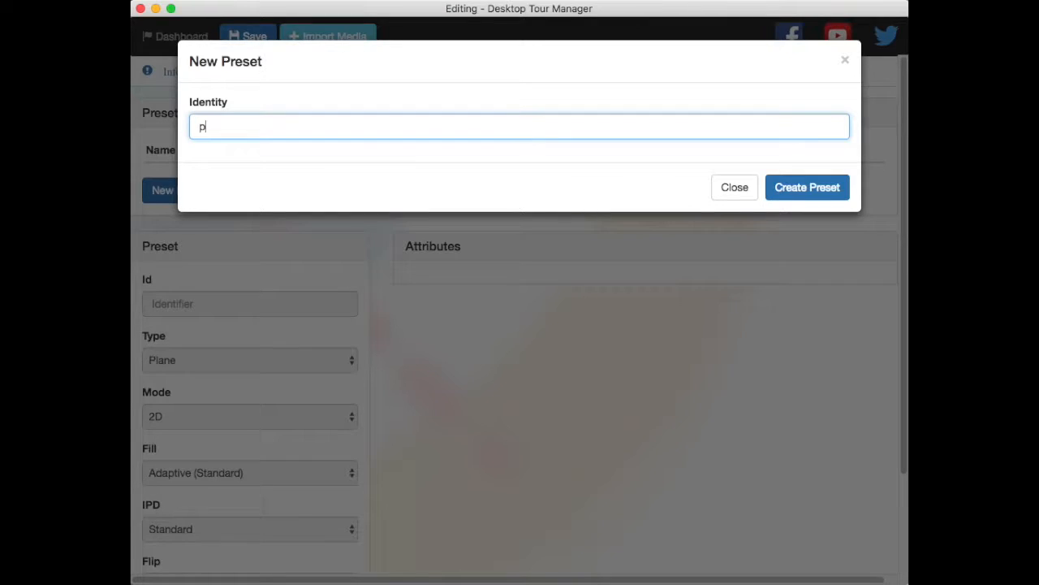
left_click(806, 187)
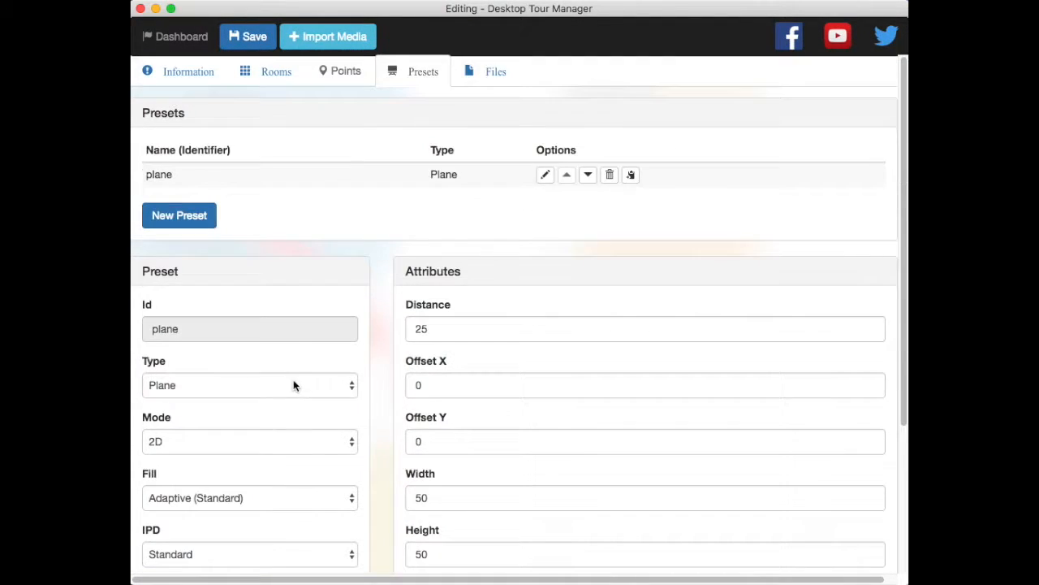
Step: Set the plane preset's width and height to 40
scroll("down", 3)
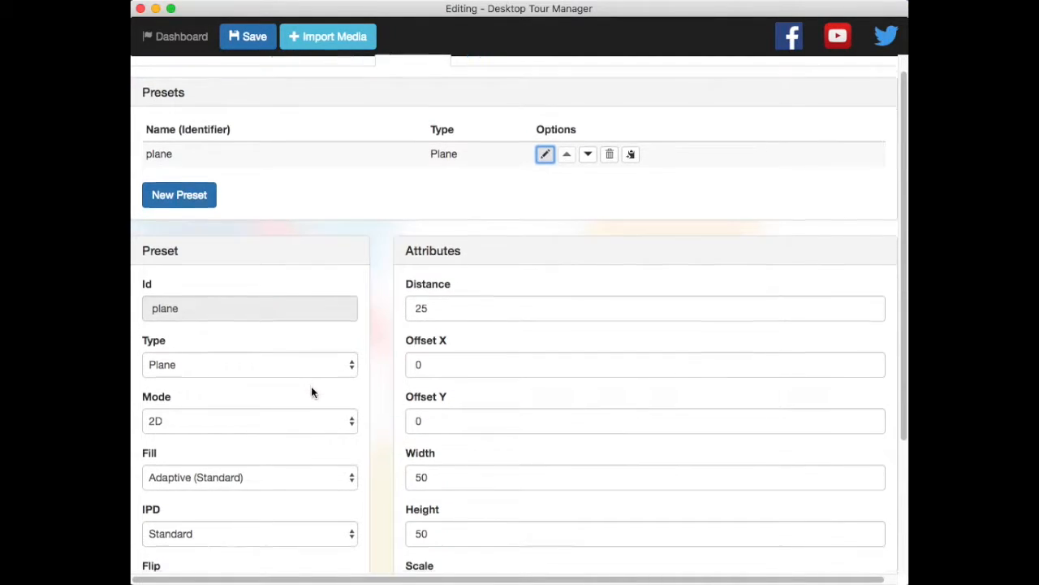
scroll("down", 3)
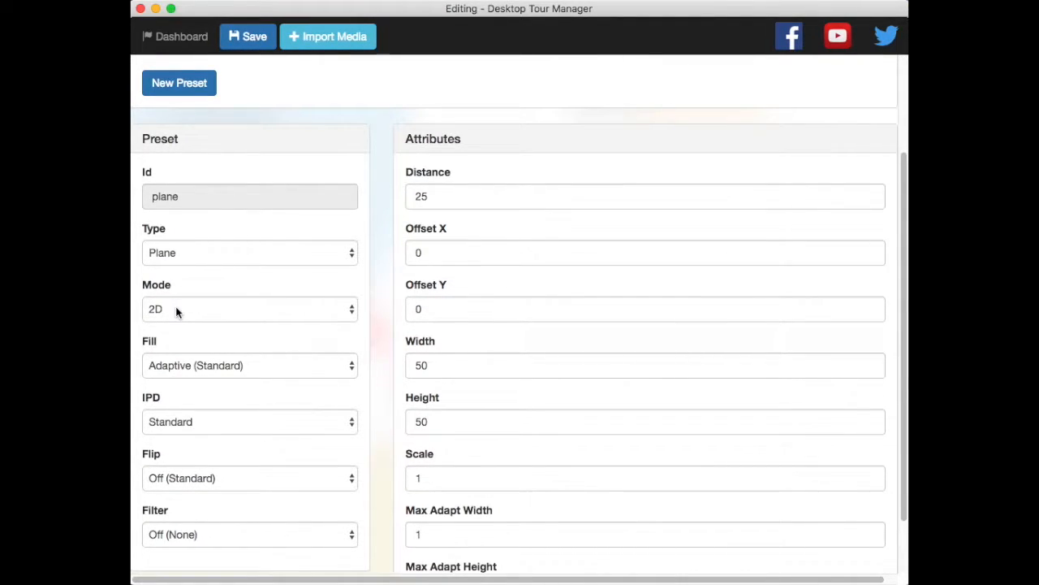
scroll("down", 3)
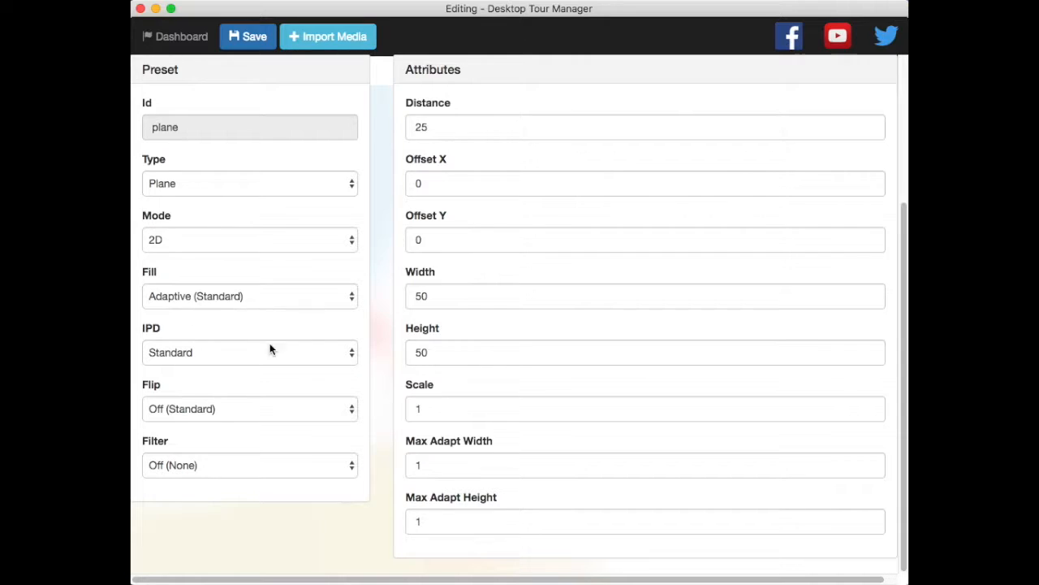
mouse_move(284, 413)
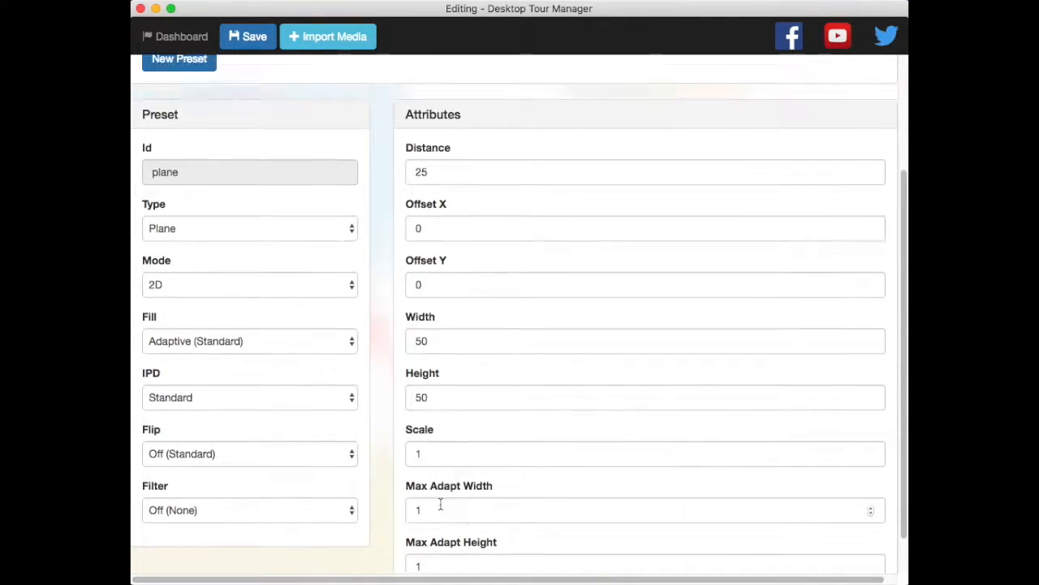
left_click(250, 510)
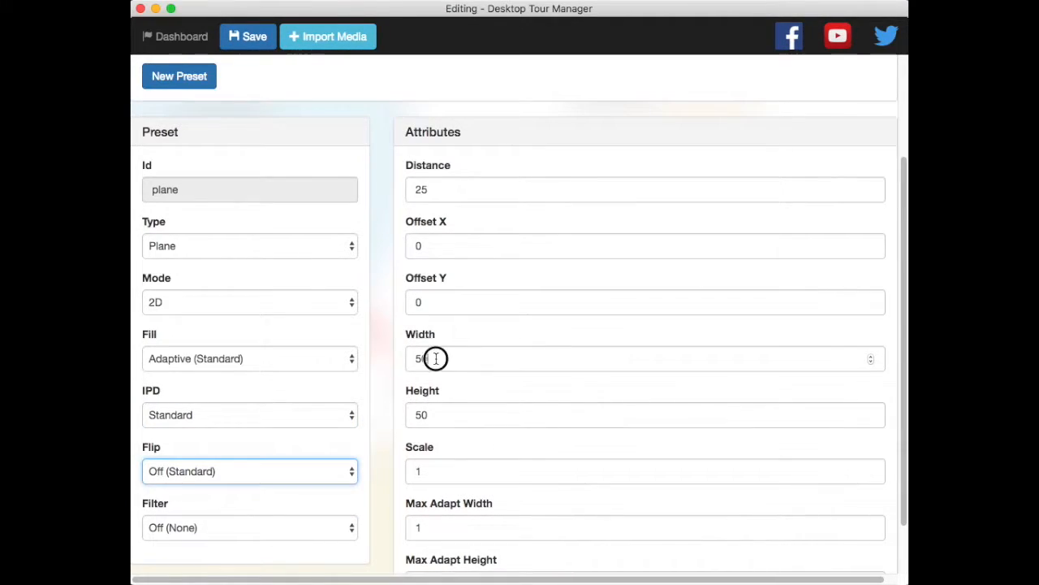
type("40")
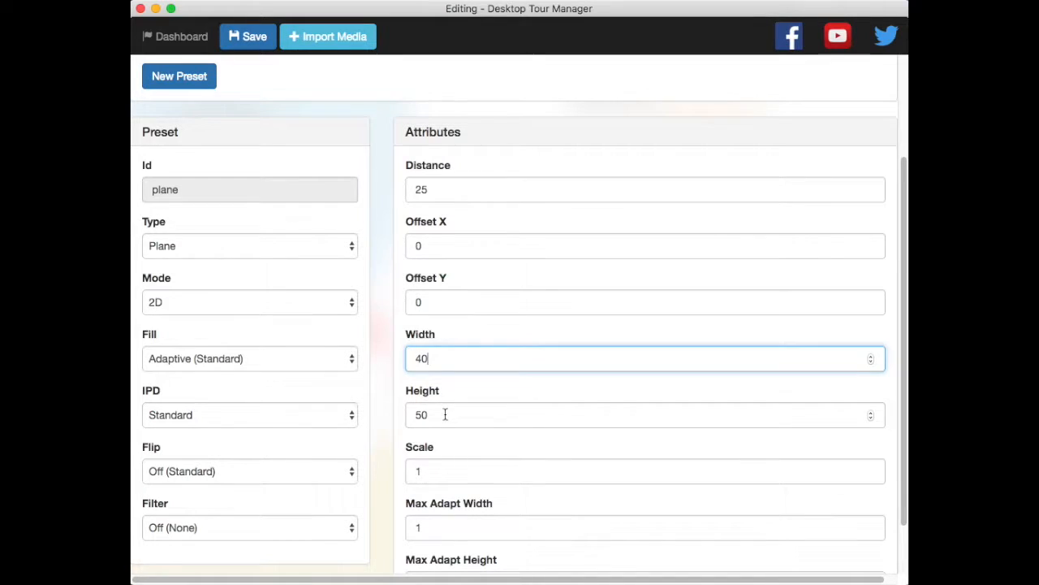
type("40")
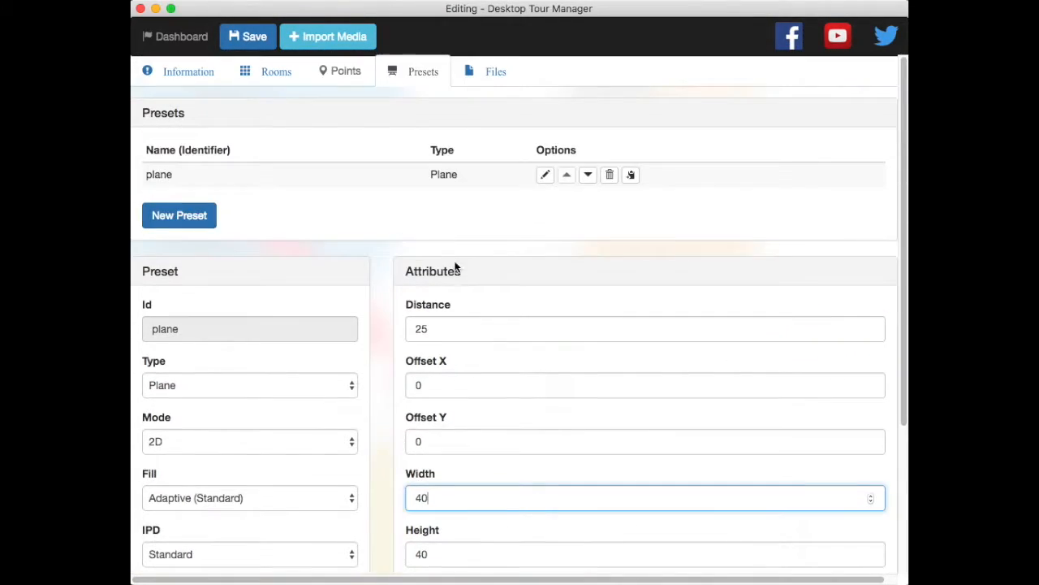
Step: Reselect the black room via Rooms and add a new untitled point to it
left_click(339, 72)
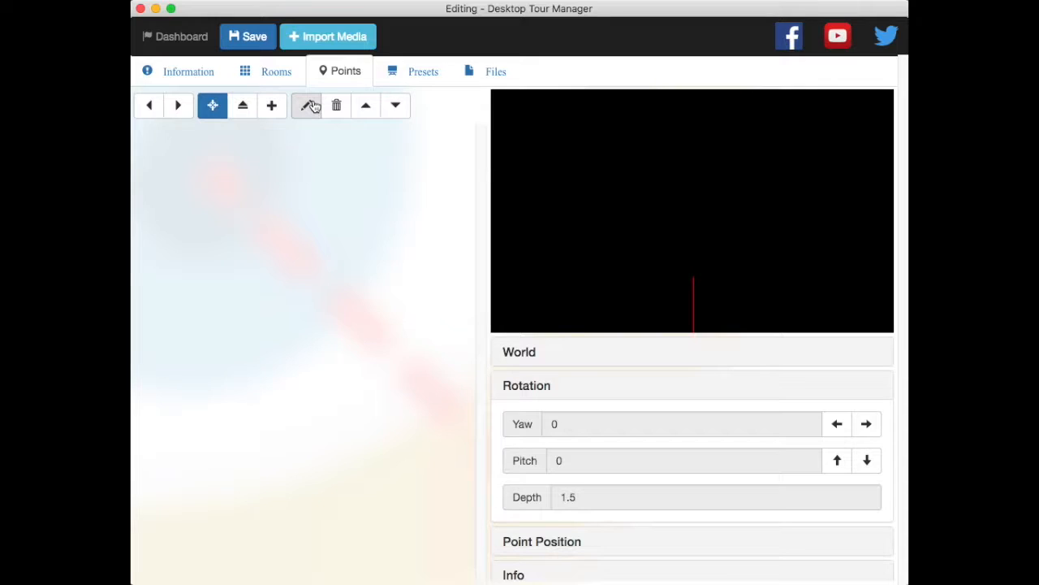
left_click(273, 106)
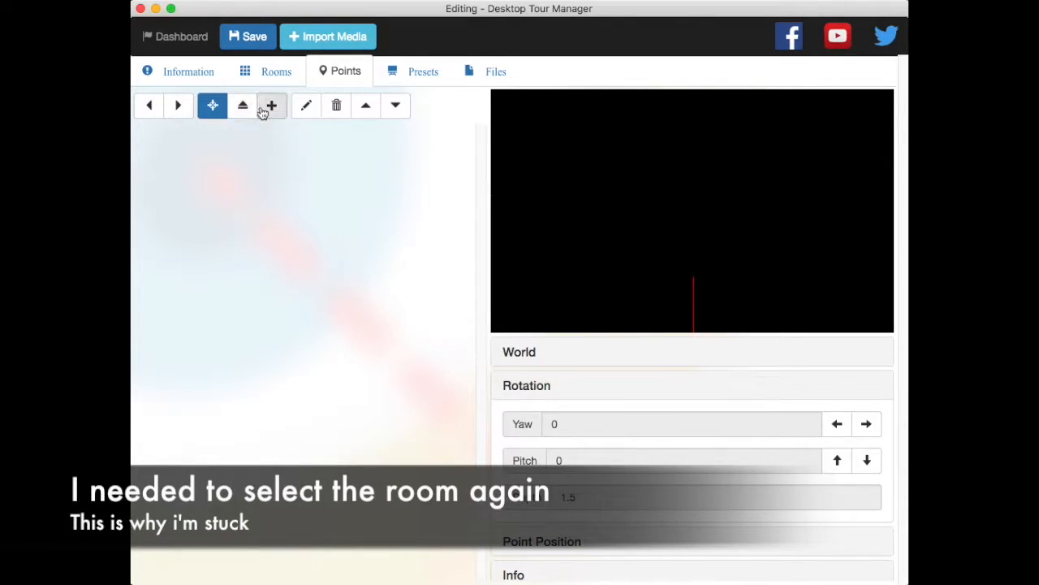
left_click(242, 106)
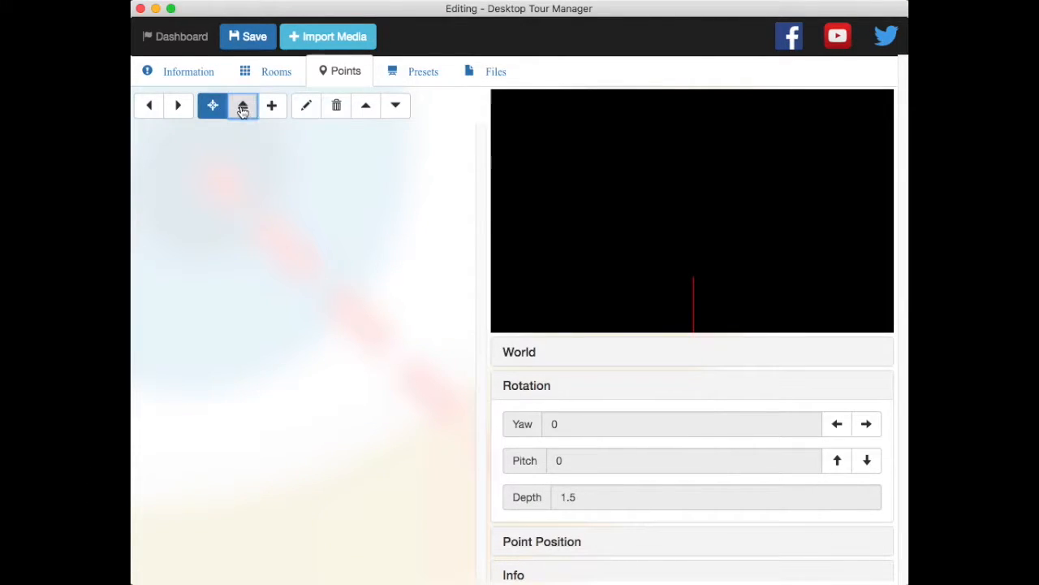
left_click(276, 71)
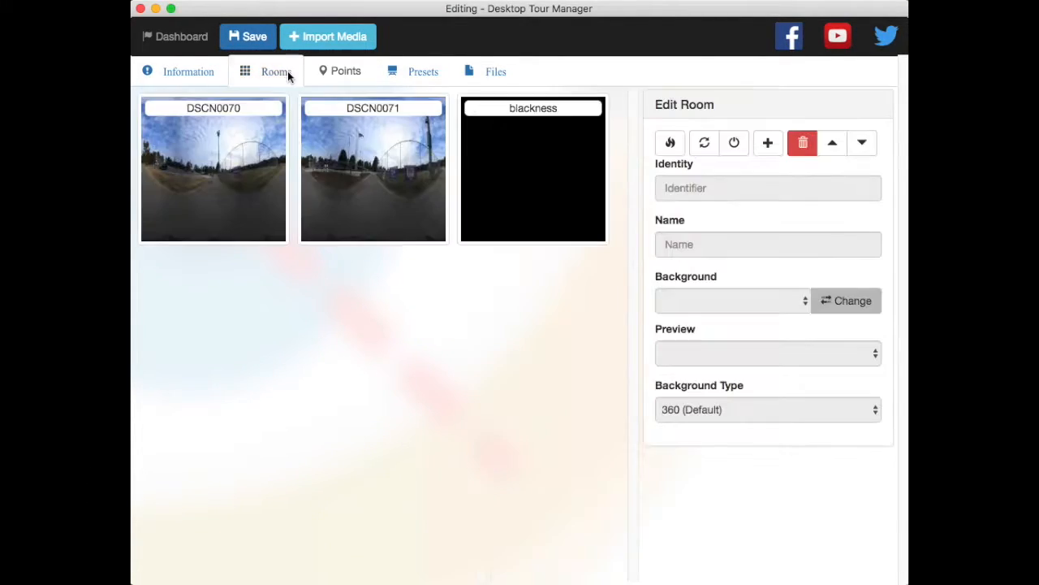
left_click(345, 72)
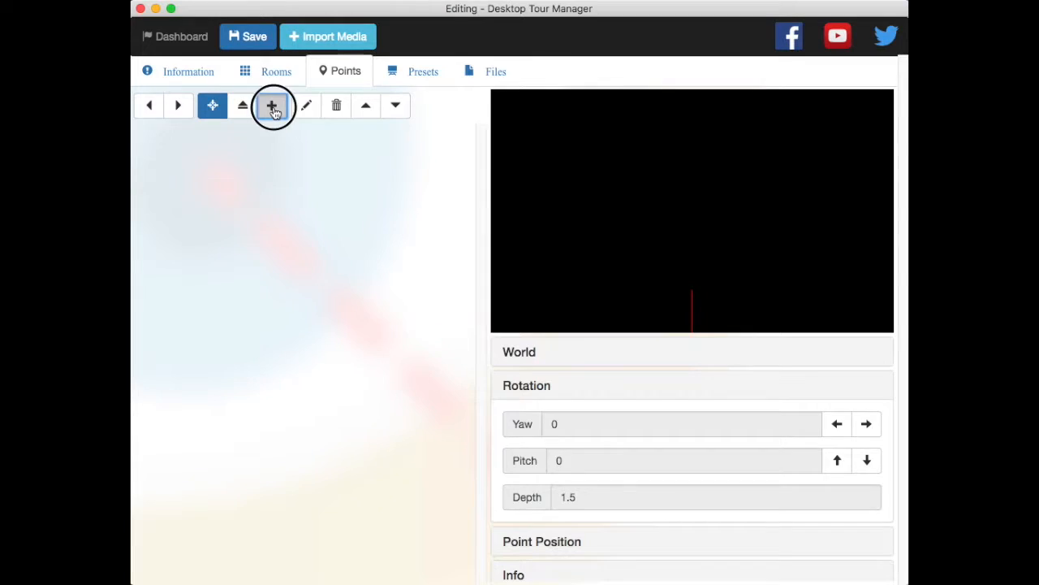
left_click(273, 106)
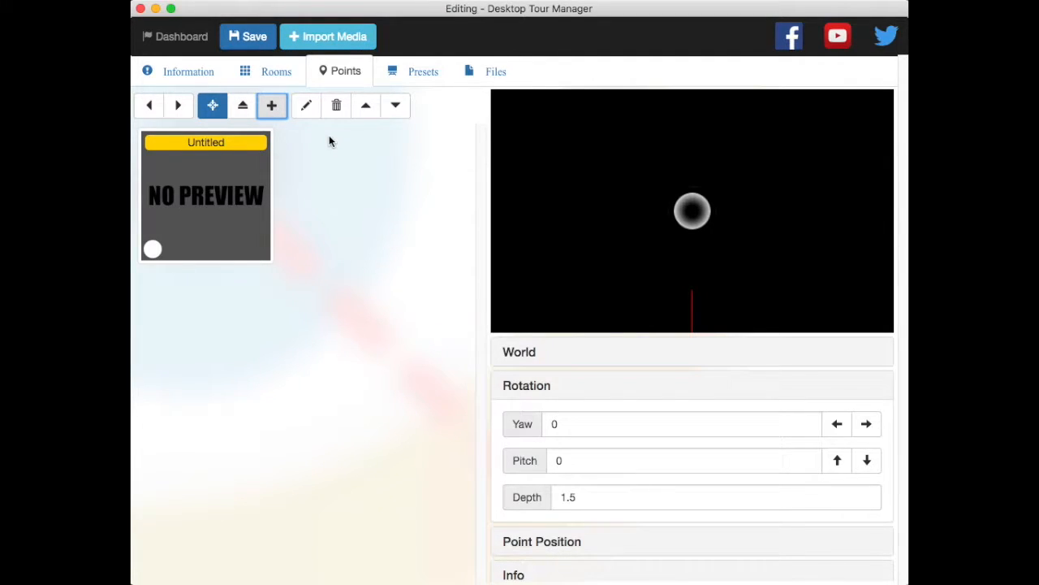
mouse_move(293, 145)
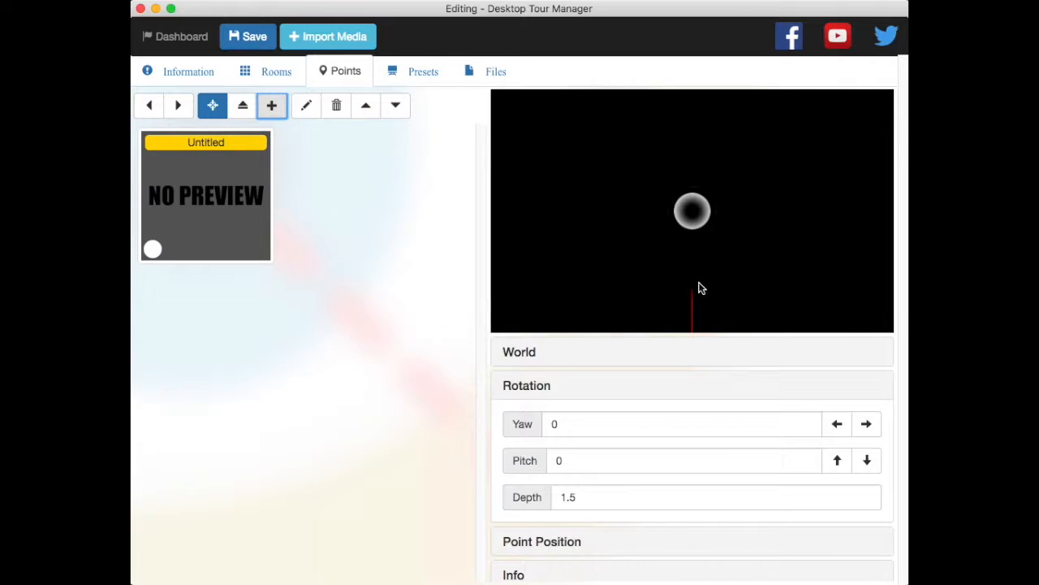
Step: Title the point 'Video', make it an Action (Script) type with flow Next
left_click(305, 104)
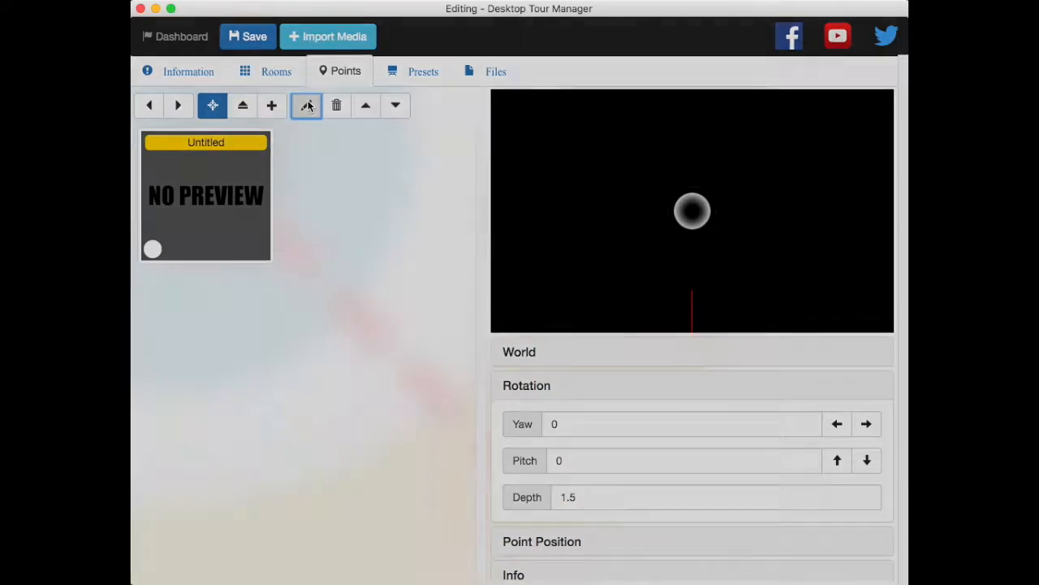
left_click(307, 105)
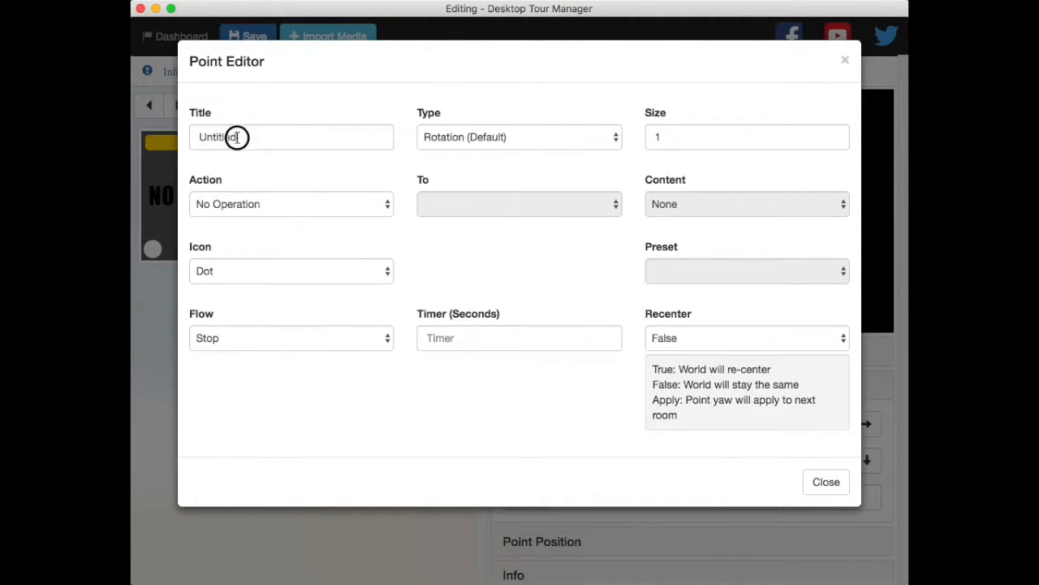
type("Video")
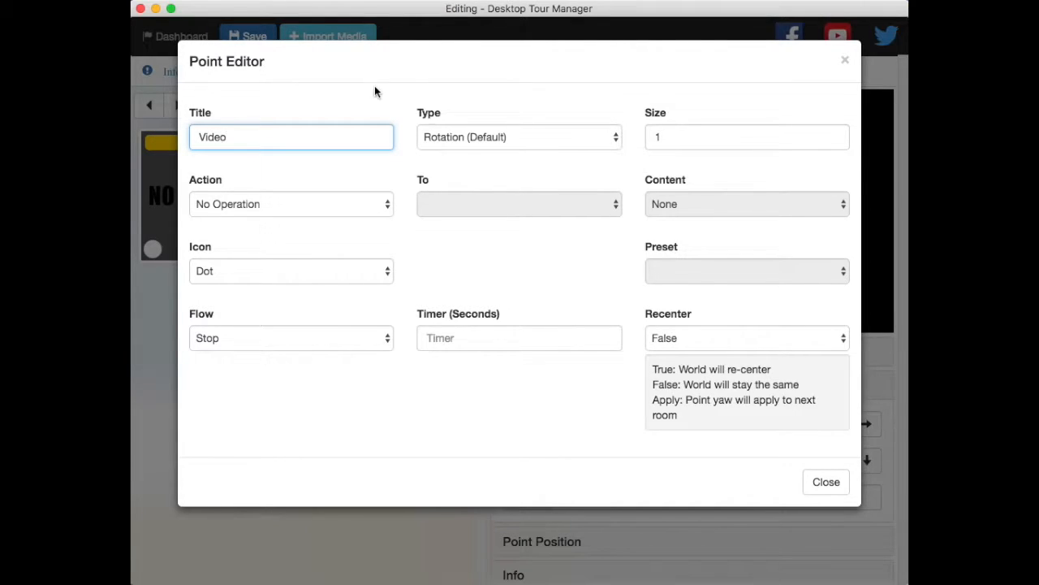
left_click(520, 137)
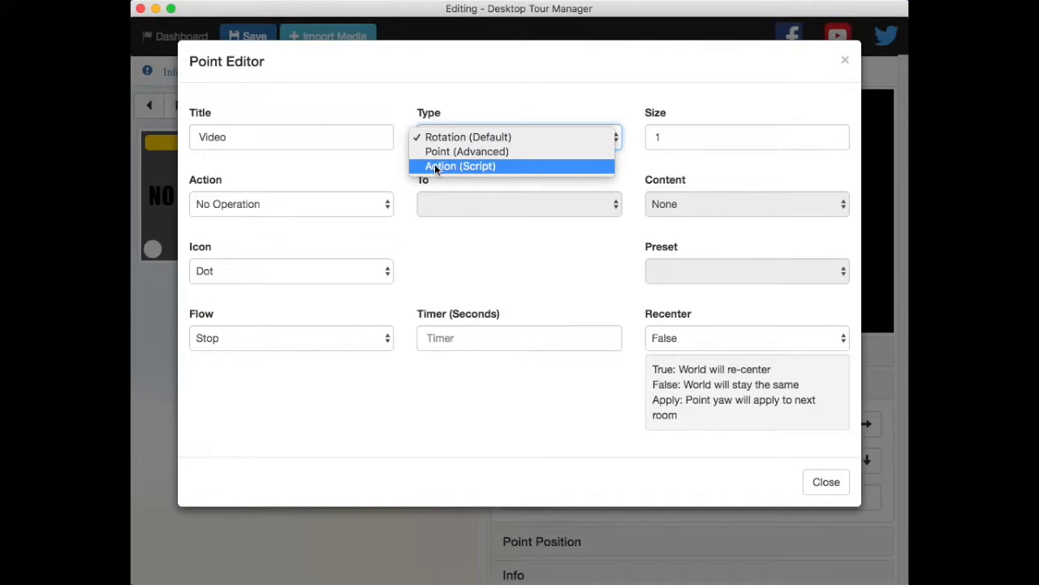
left_click(461, 166)
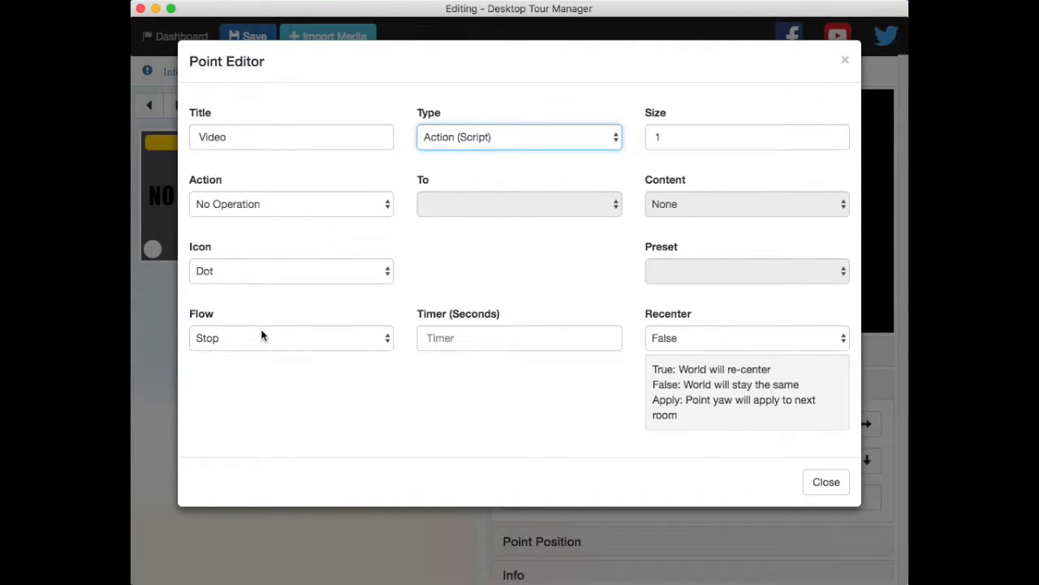
left_click(291, 337)
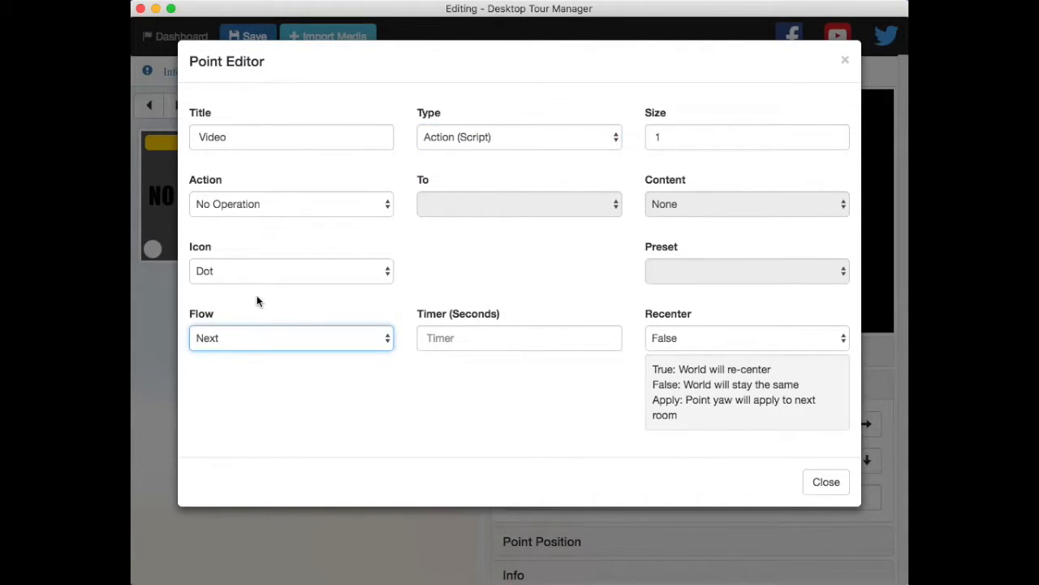
mouse_move(250, 289)
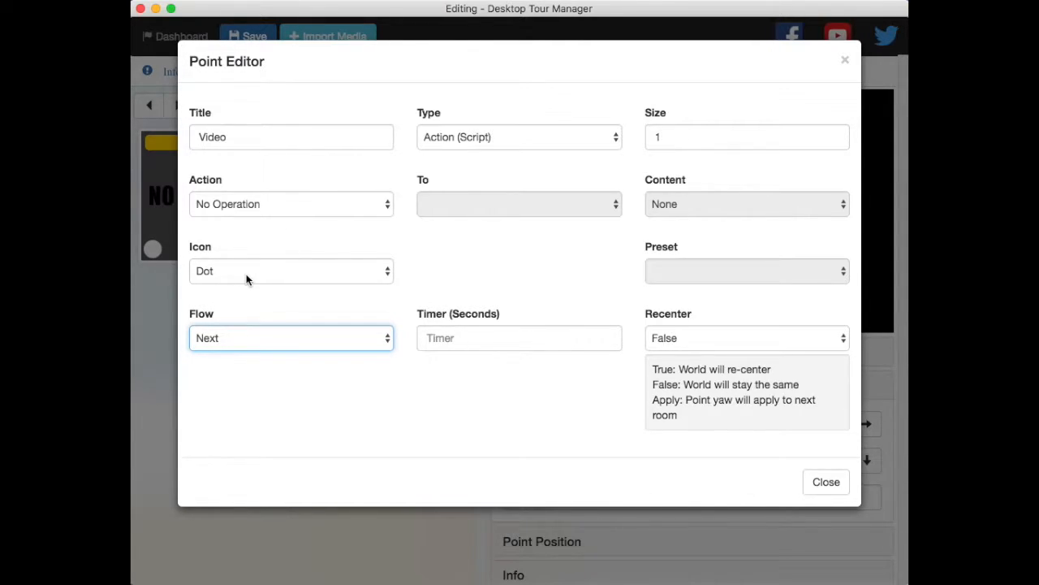
mouse_move(292, 280)
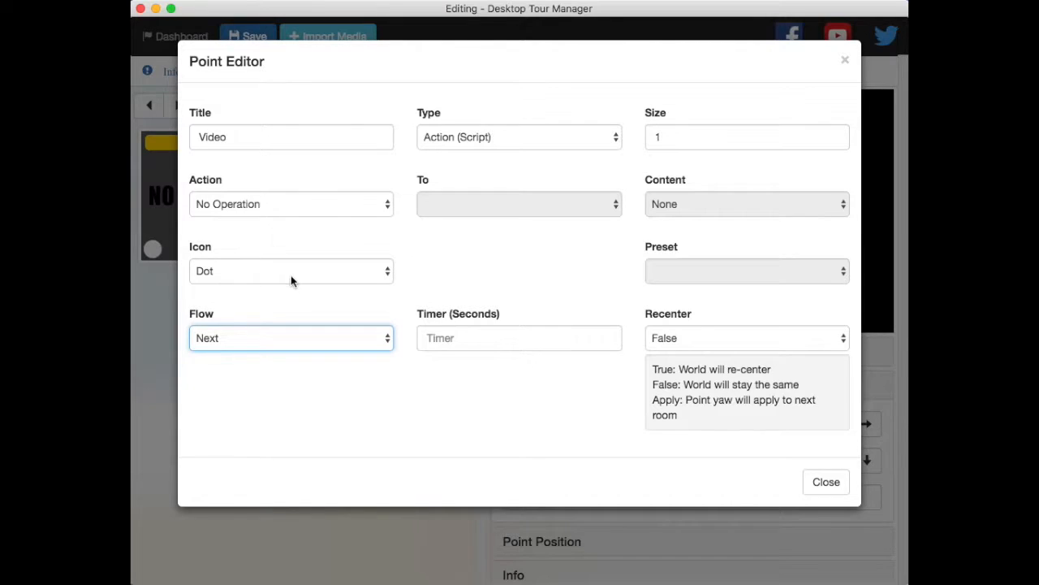
mouse_move(269, 211)
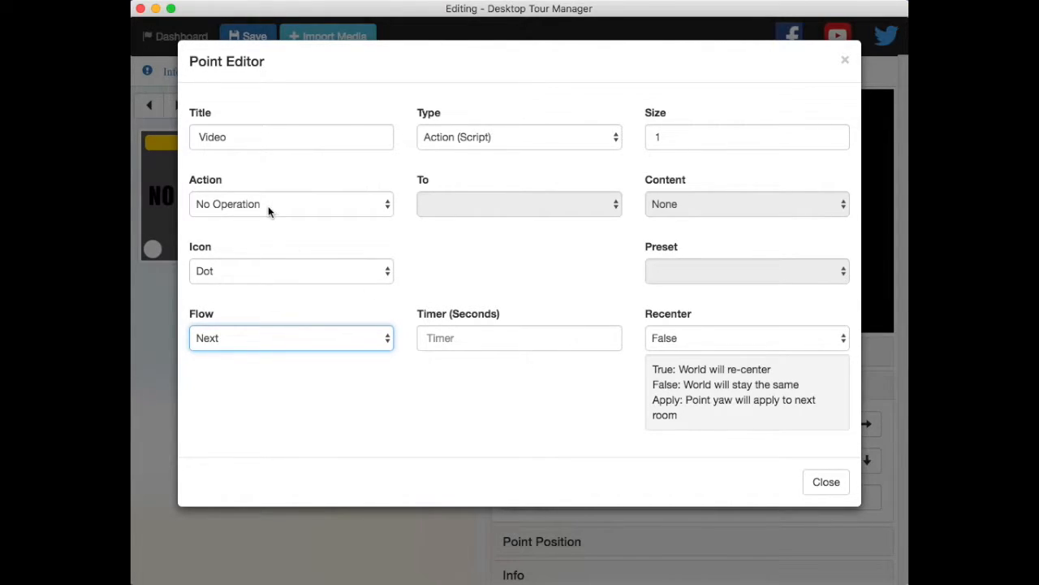
Step: Set the action to Play spinning.mp4 on the plane preset and close the editor
left_click(291, 205)
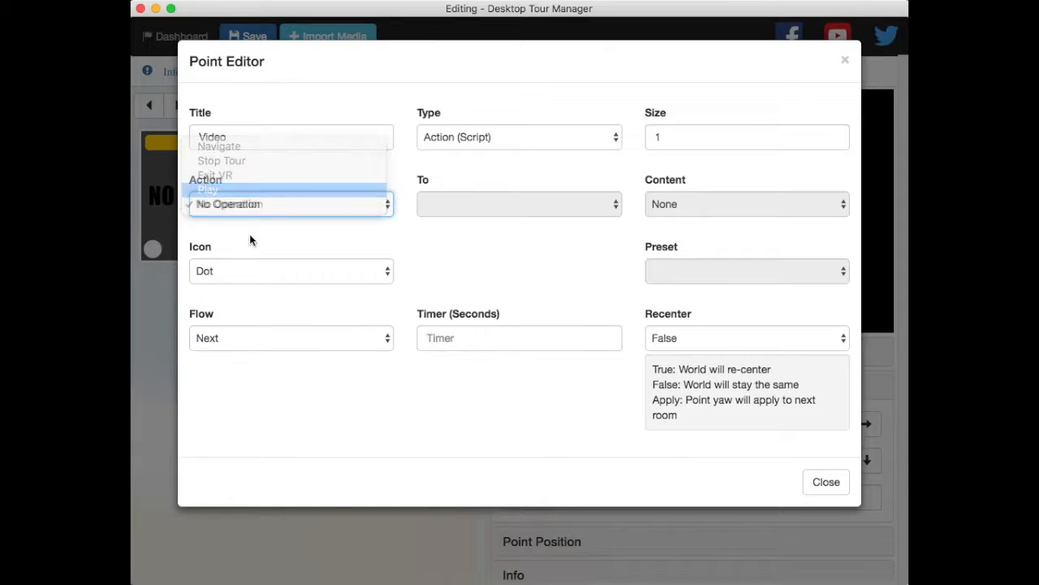
left_click(208, 188)
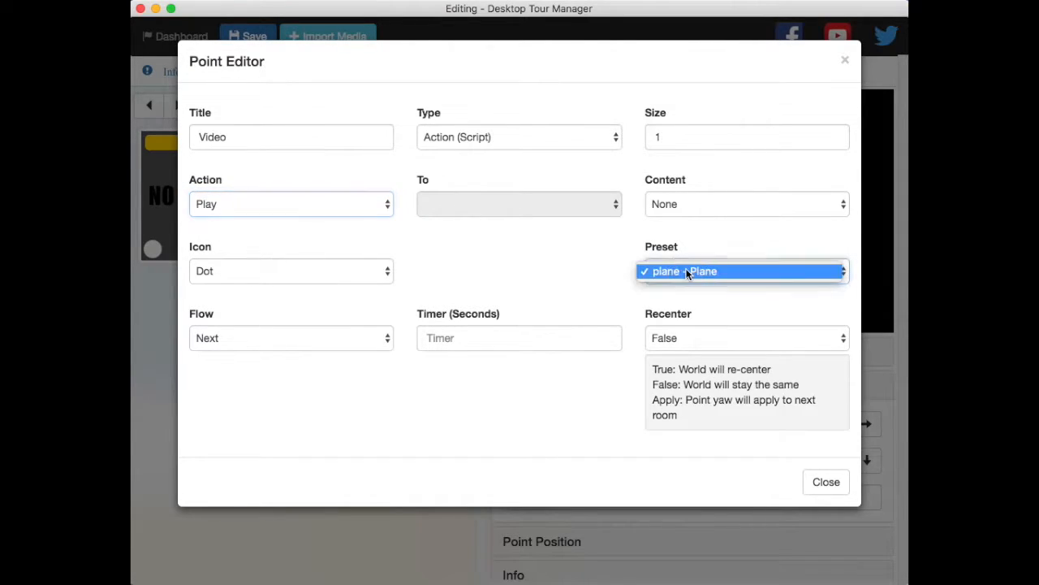
left_click(744, 204)
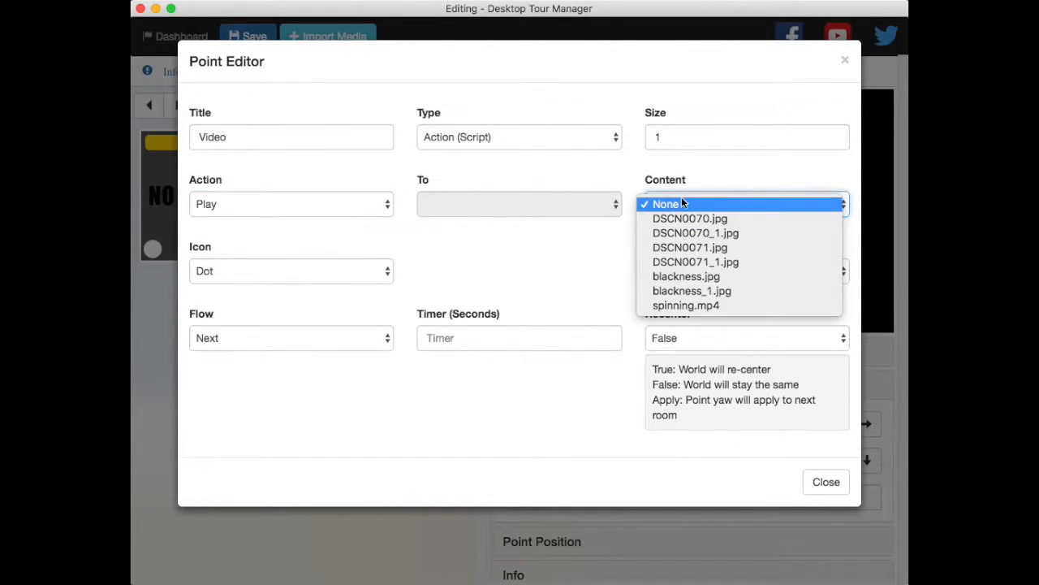
left_click(685, 305)
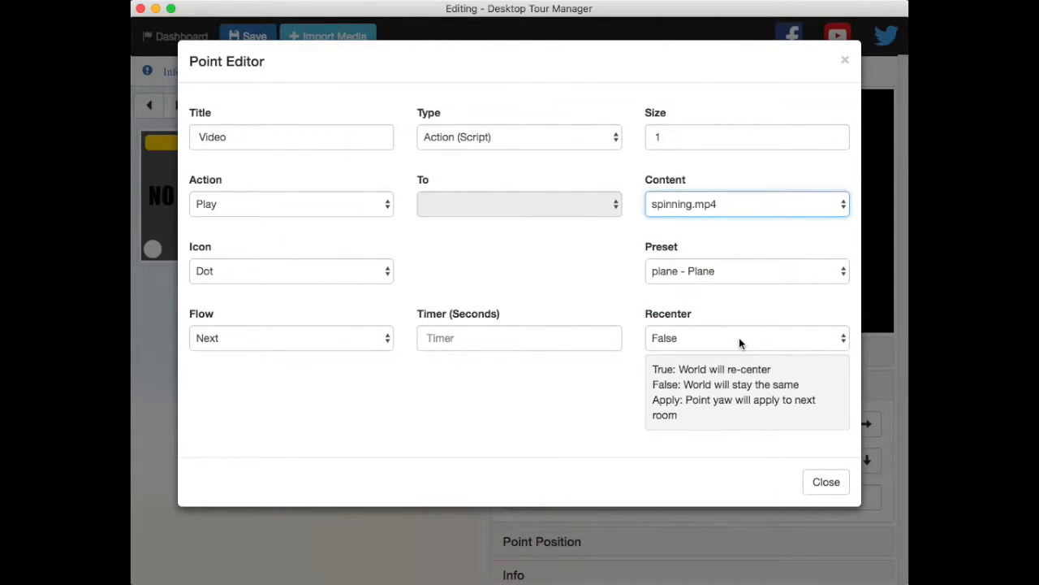
mouse_move(652, 361)
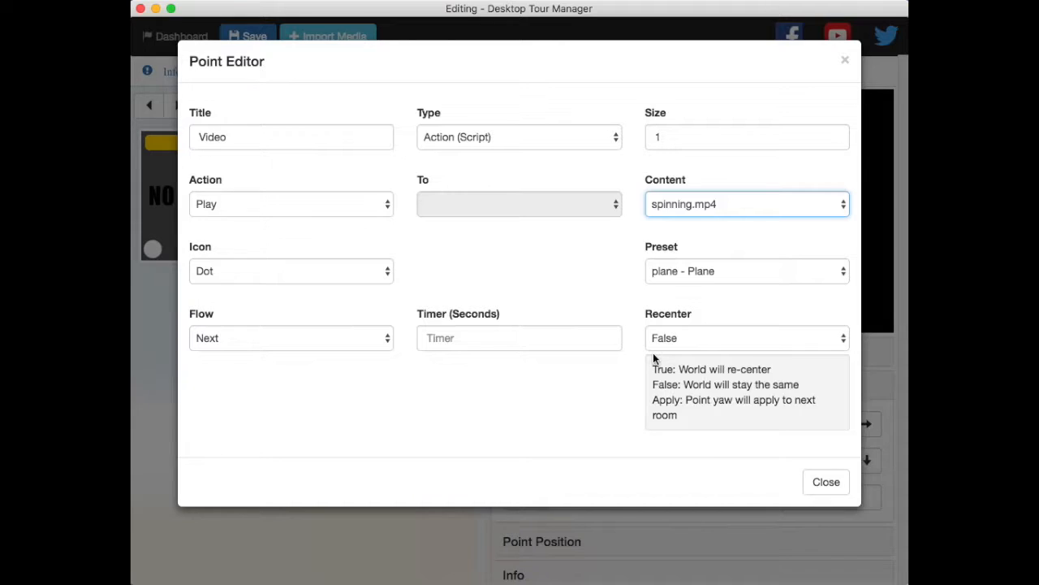
mouse_move(658, 285)
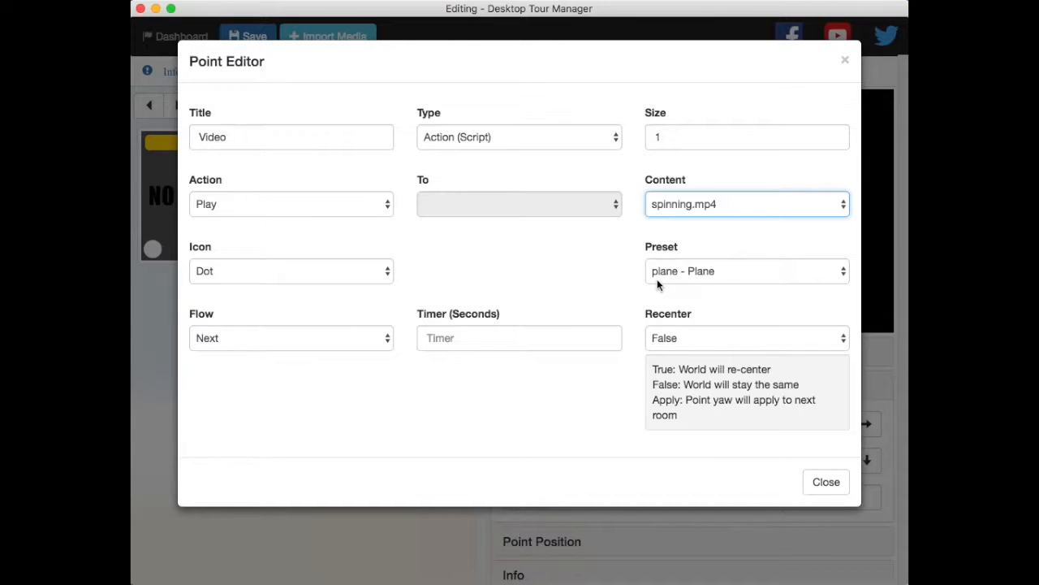
left_click(825, 480)
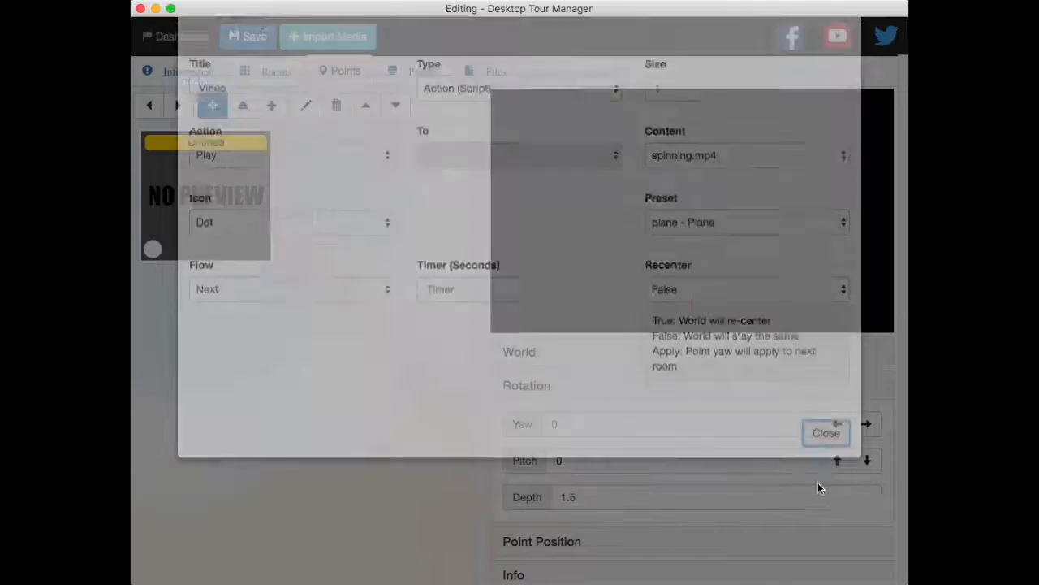
Step: Add a new point to the black room leading to DSCN0071 beside the Video point
left_click(825, 432)
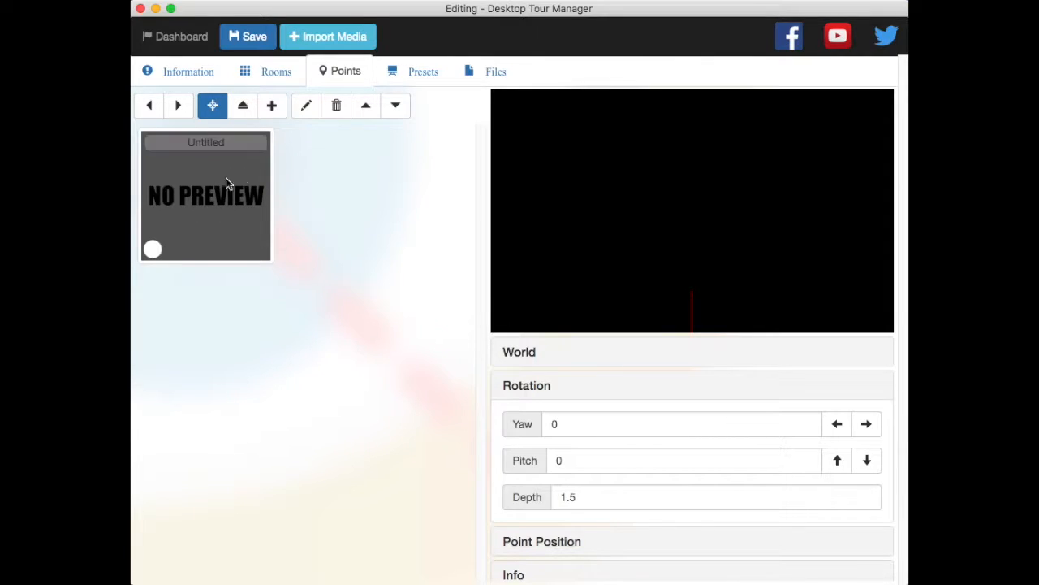
left_click(273, 106)
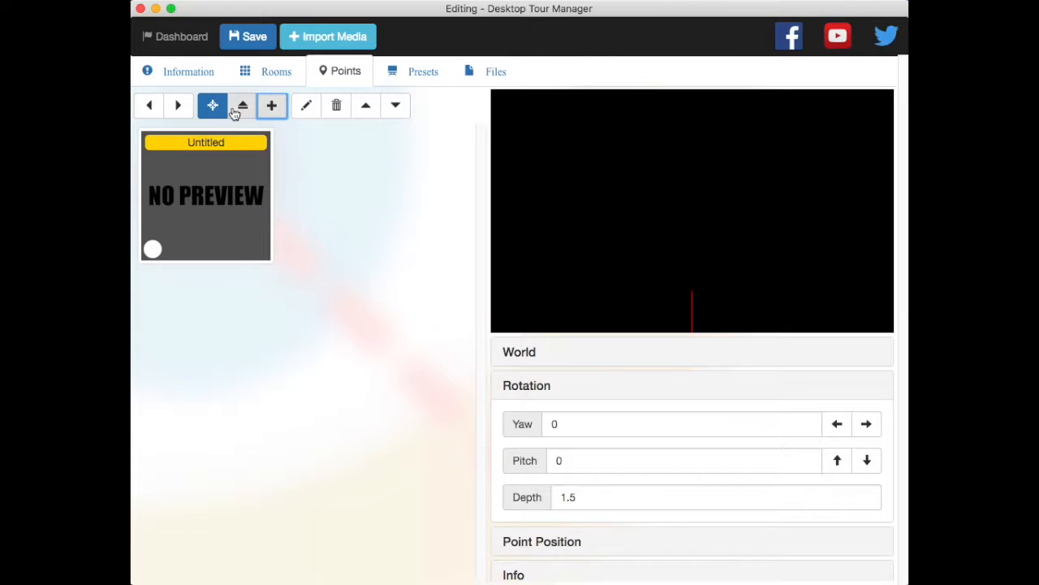
left_click(240, 106)
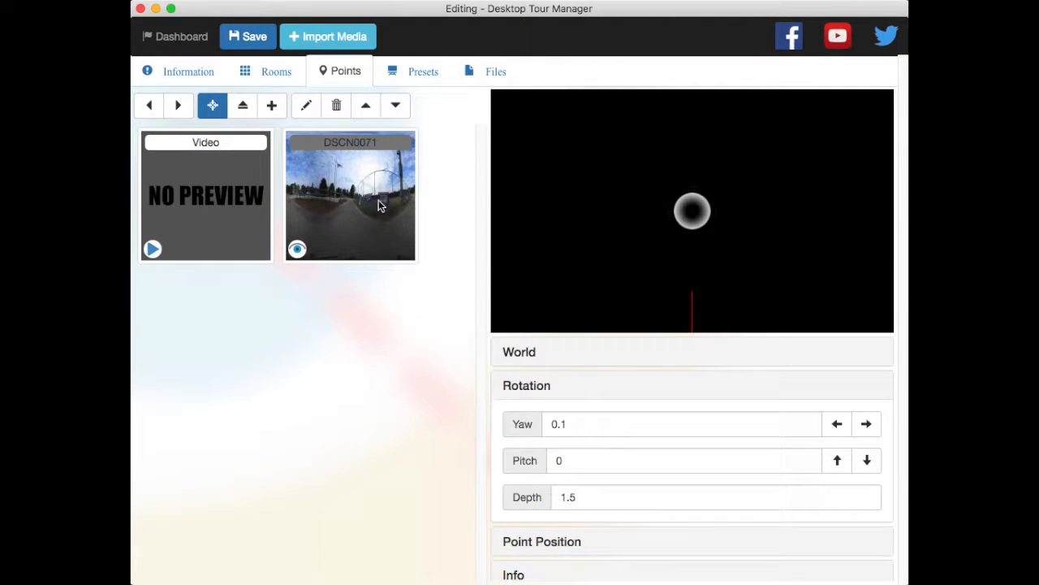
left_click(351, 195)
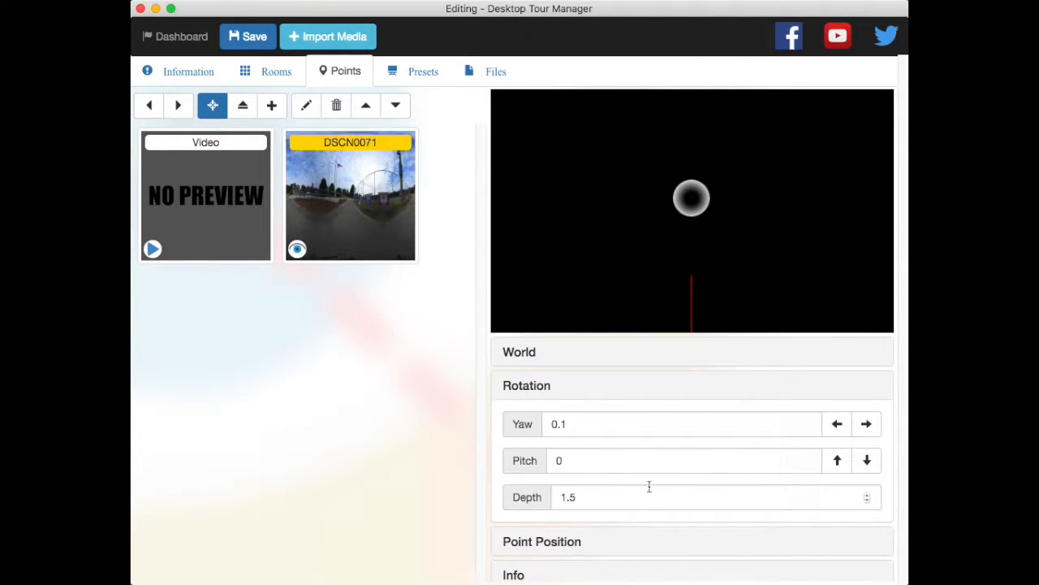
mouse_move(747, 487)
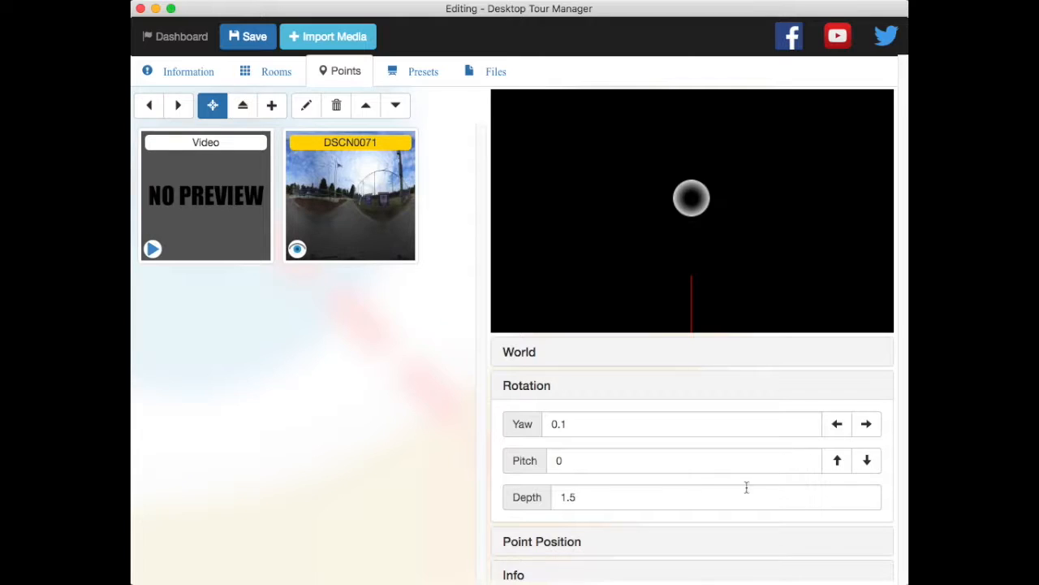
Step: Tilt the DSCN0071 point to pitch -30 and preview the Video point's plane
left_click(867, 461)
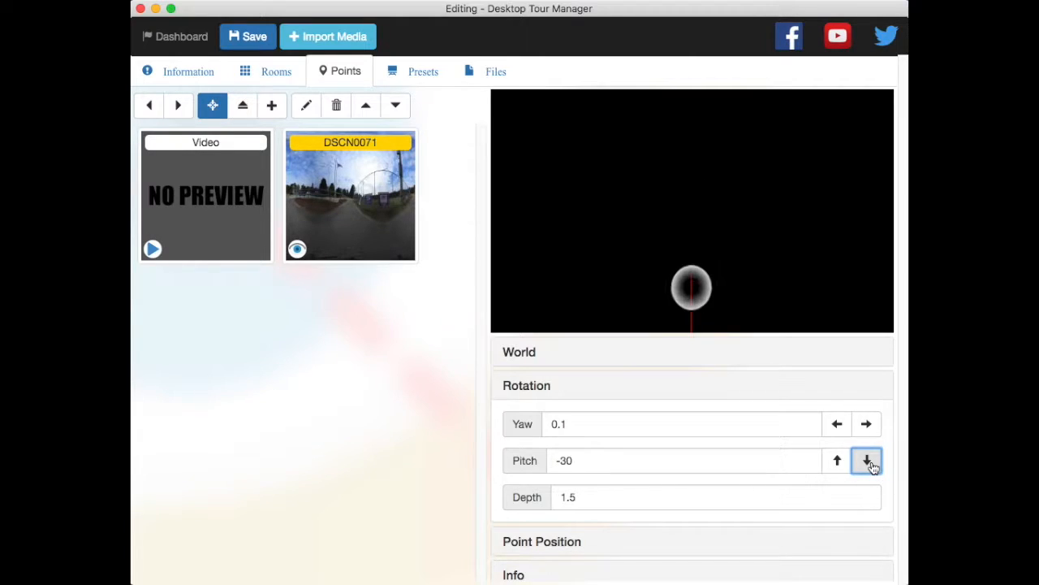
left_click(867, 461)
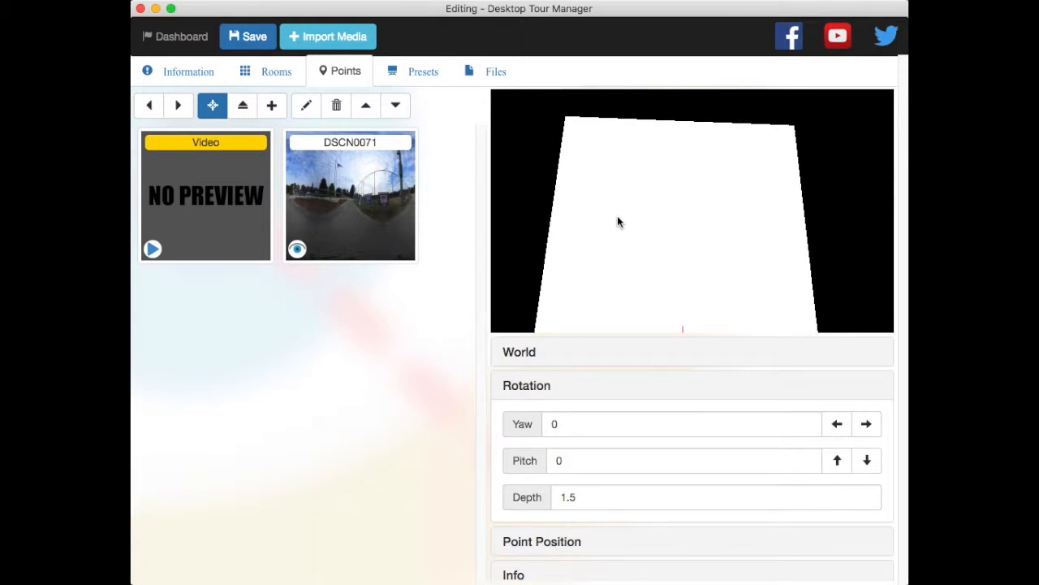
left_click(496, 71)
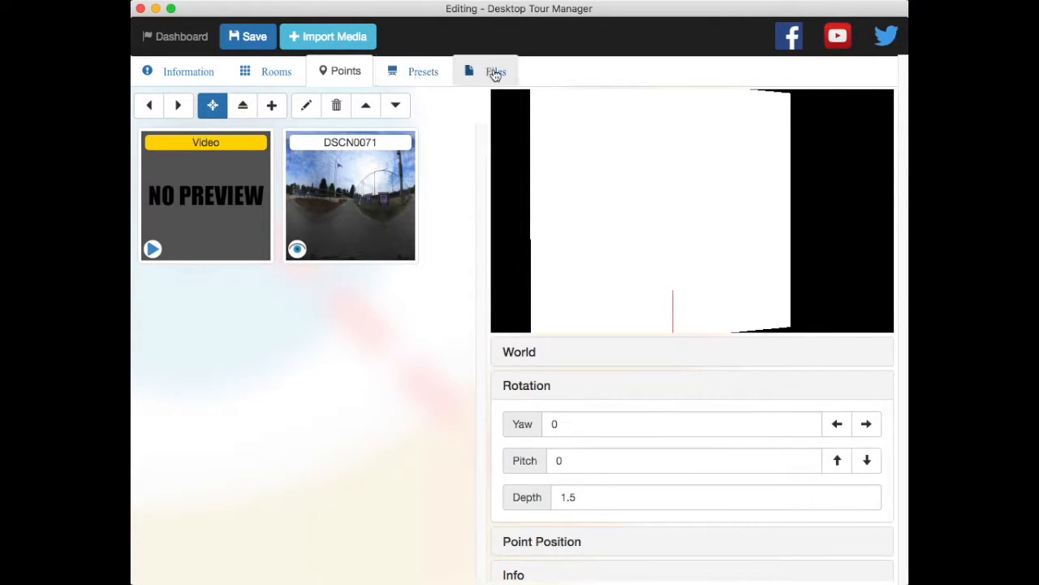
Step: Set the plane preset's Max Adapt Height to 0 and return to the Points view
left_click(422, 72)
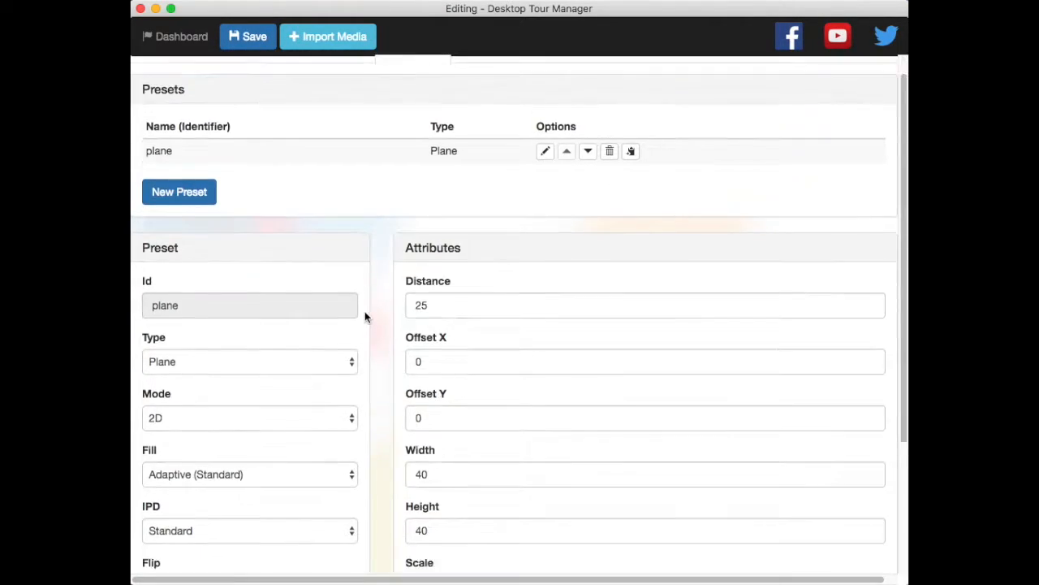
scroll("down", 3)
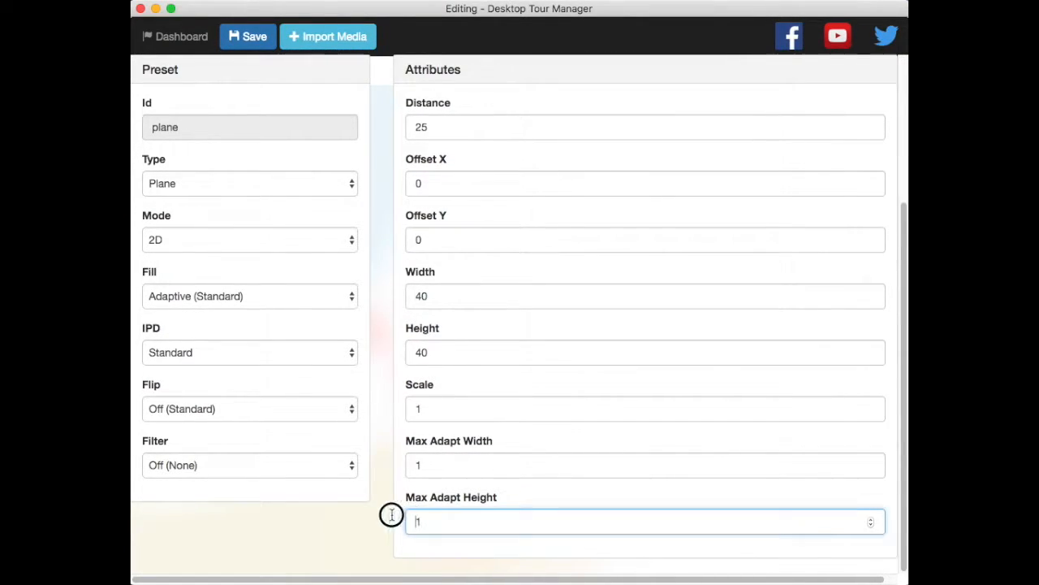
type("0")
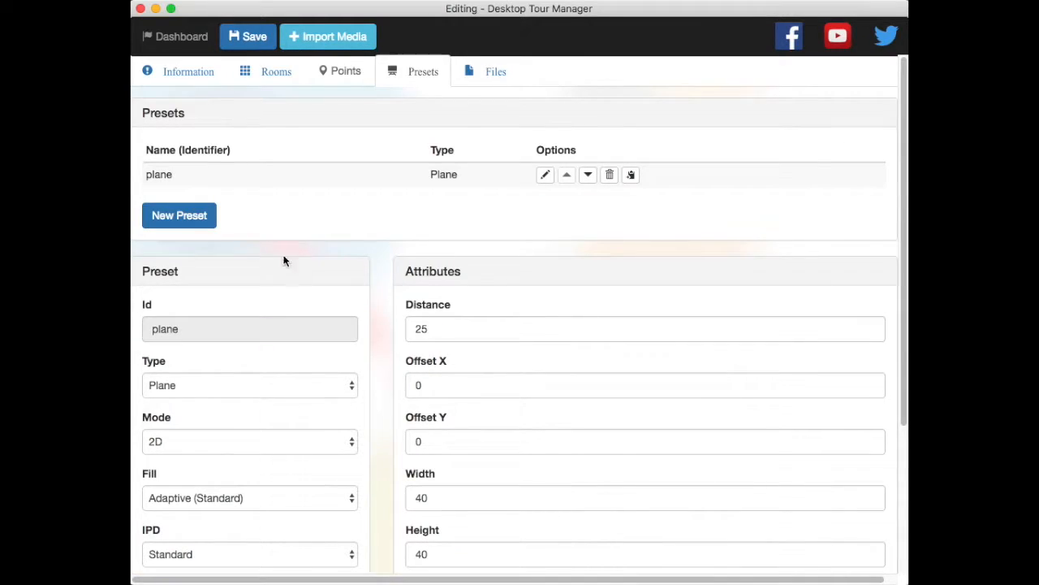
left_click(346, 72)
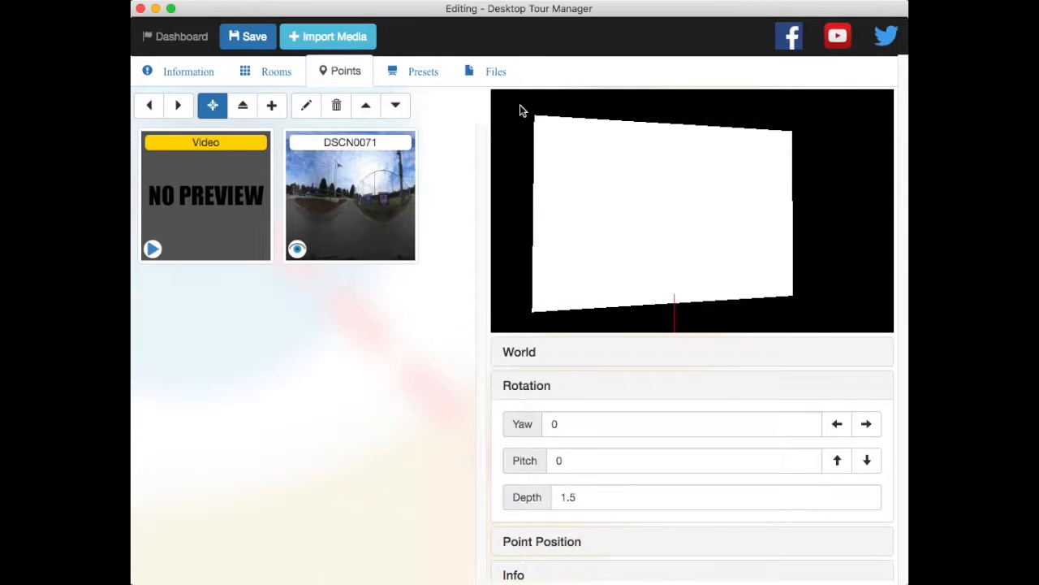
mouse_move(555, 282)
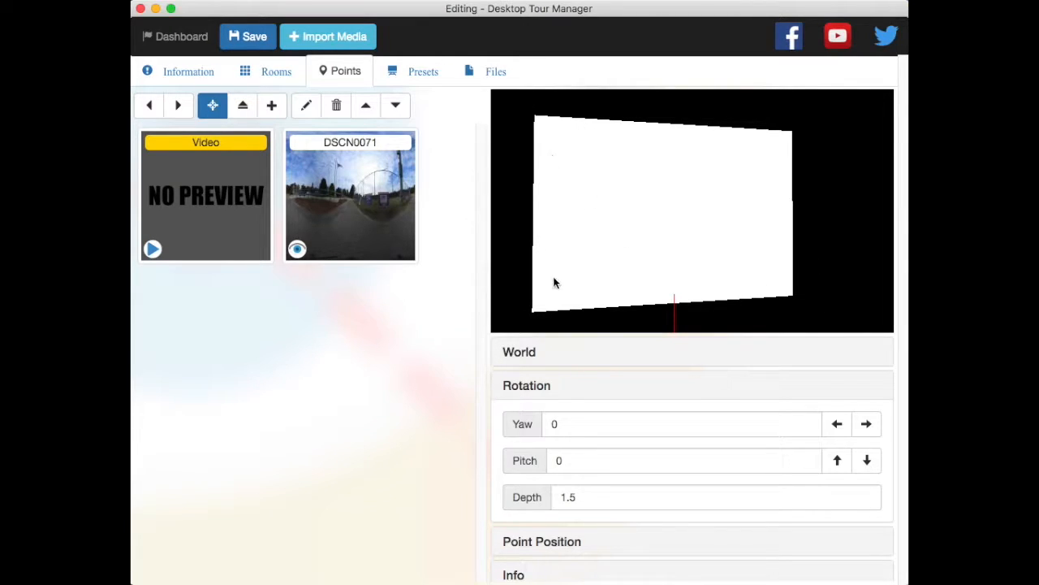
left_click_drag(555, 283, 703, 253)
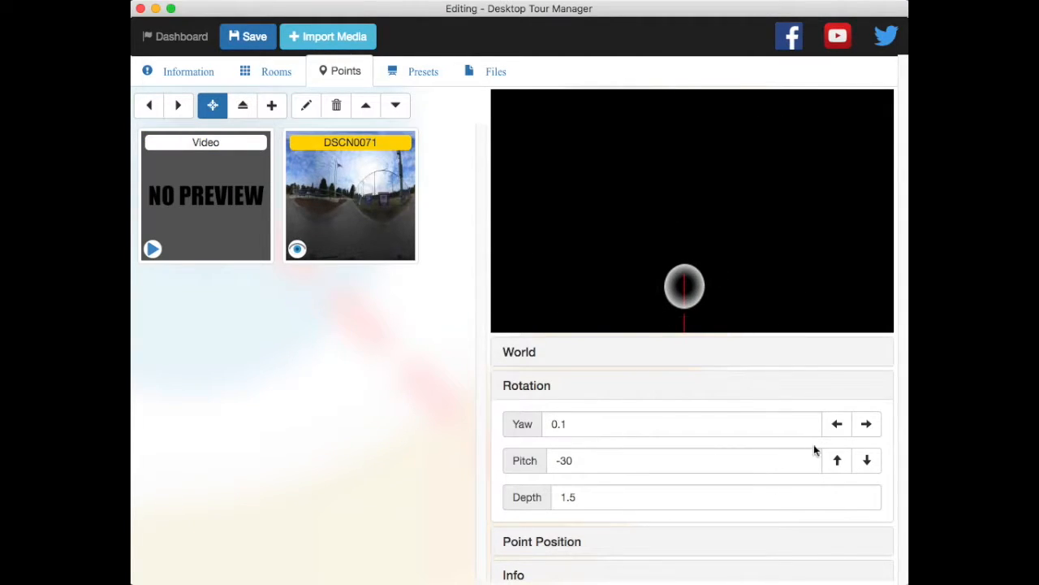
left_click(867, 461)
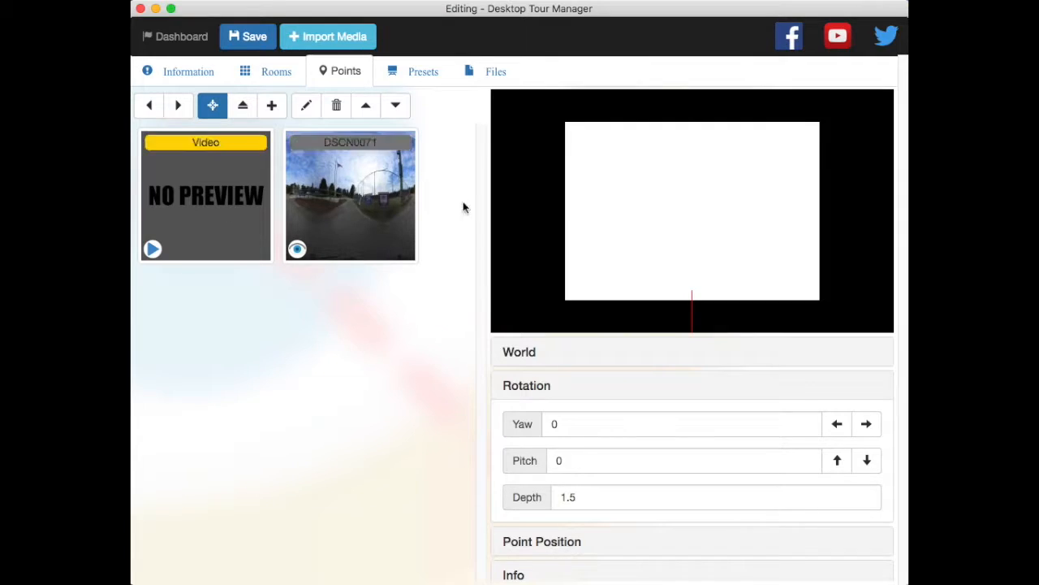
left_click(838, 461)
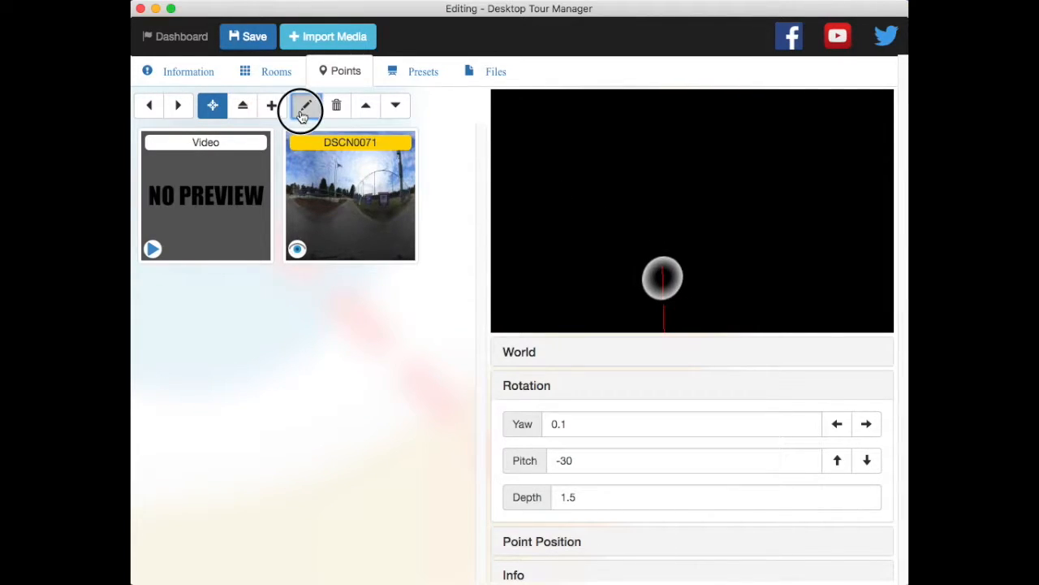
Step: Retitle the DSCN0071 dot point to 'Back' with the Stop icon and close its editor
left_click(302, 106)
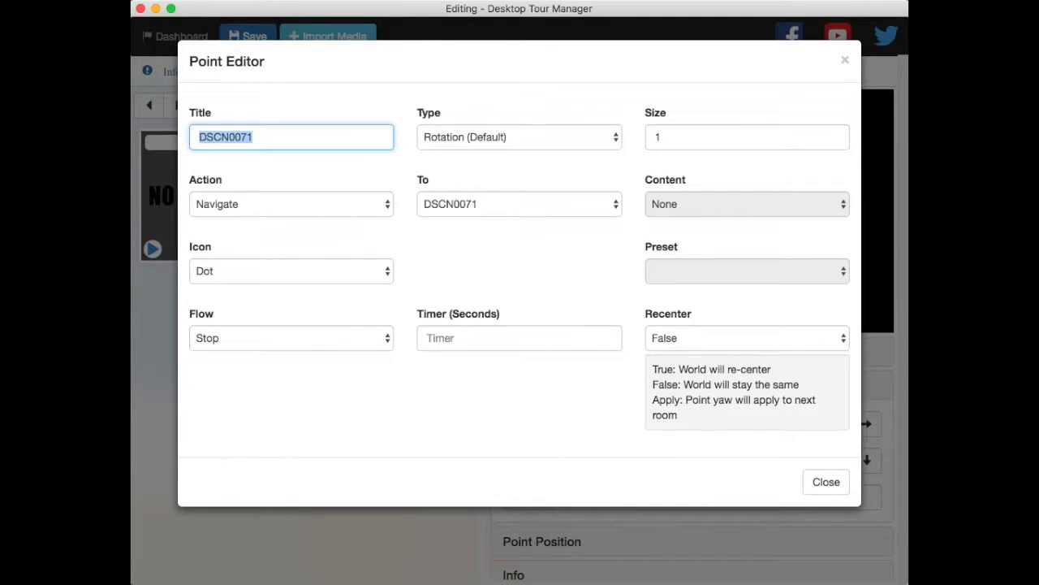
type("Back")
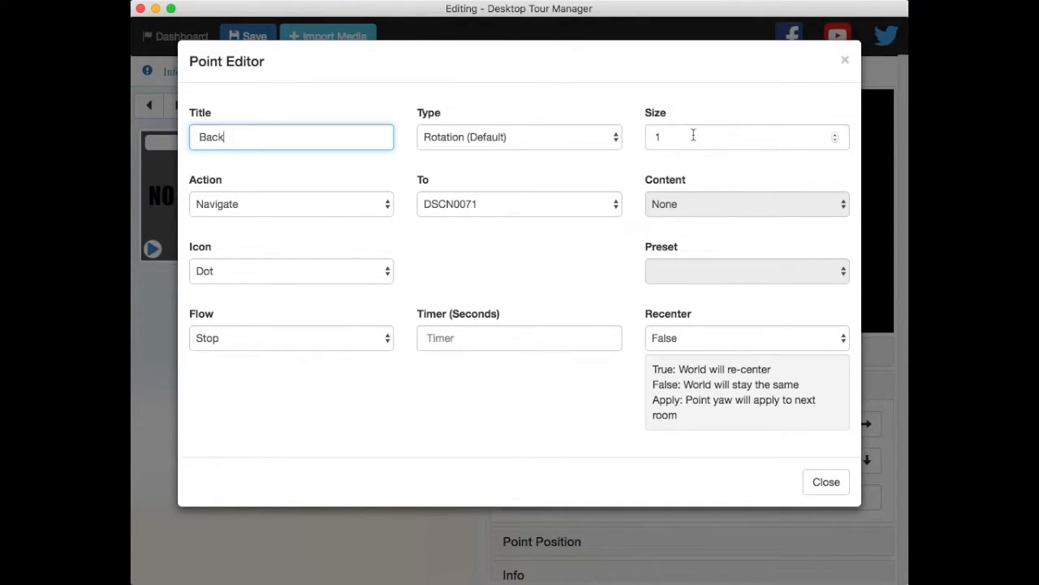
mouse_move(326, 221)
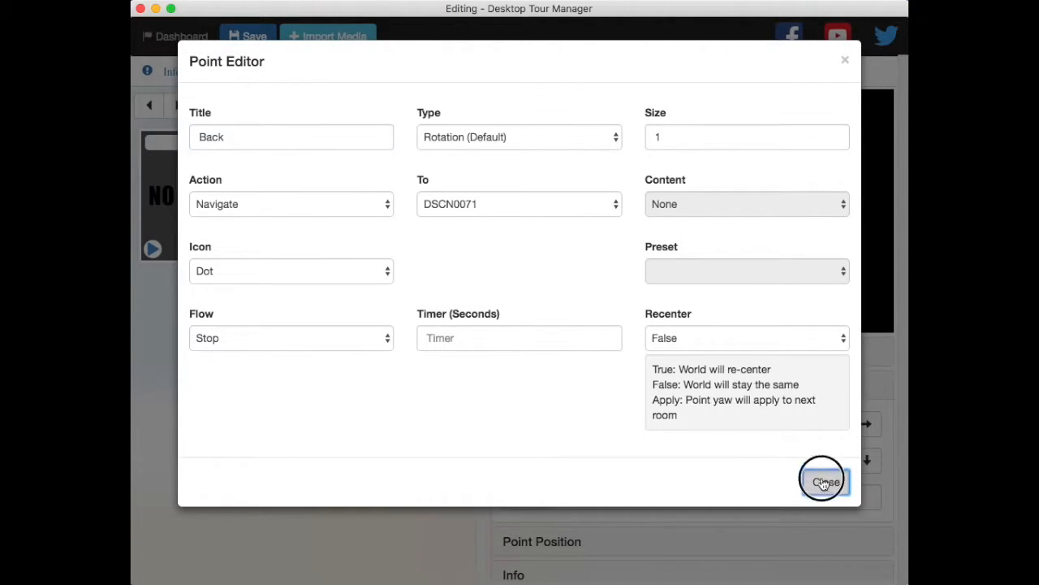
left_click(291, 270)
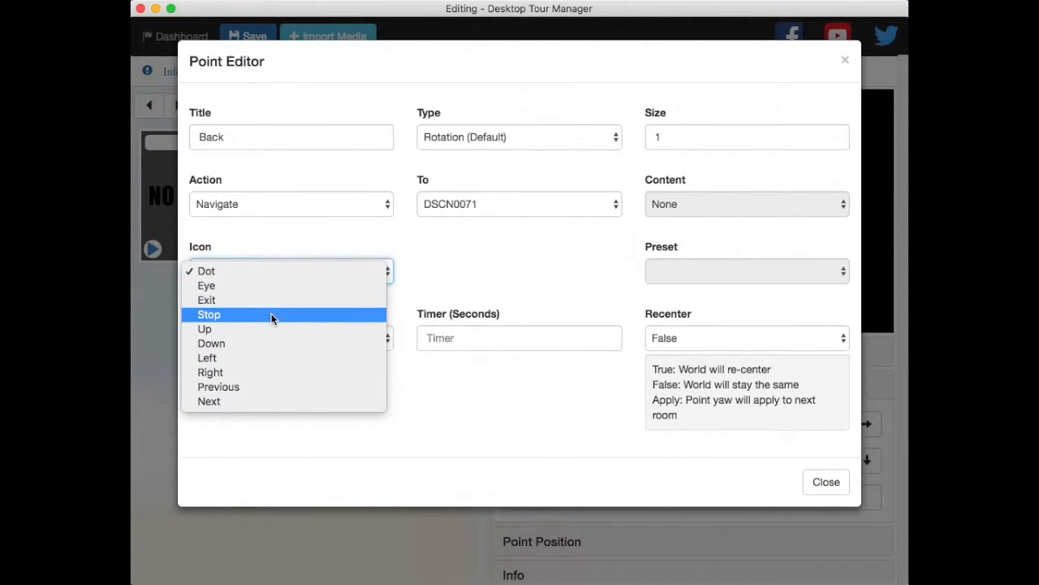
left_click(208, 315)
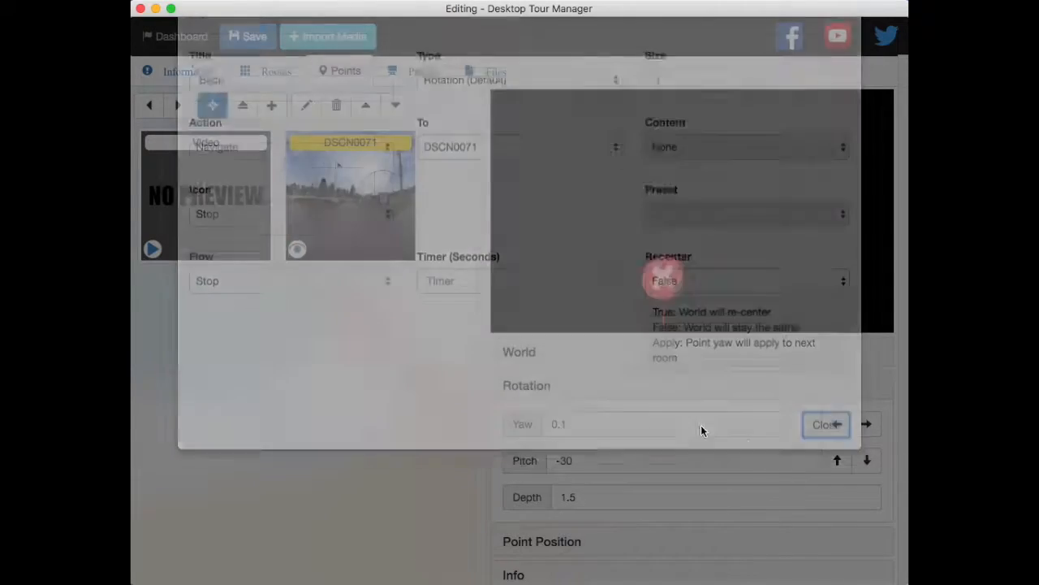
left_click(825, 424)
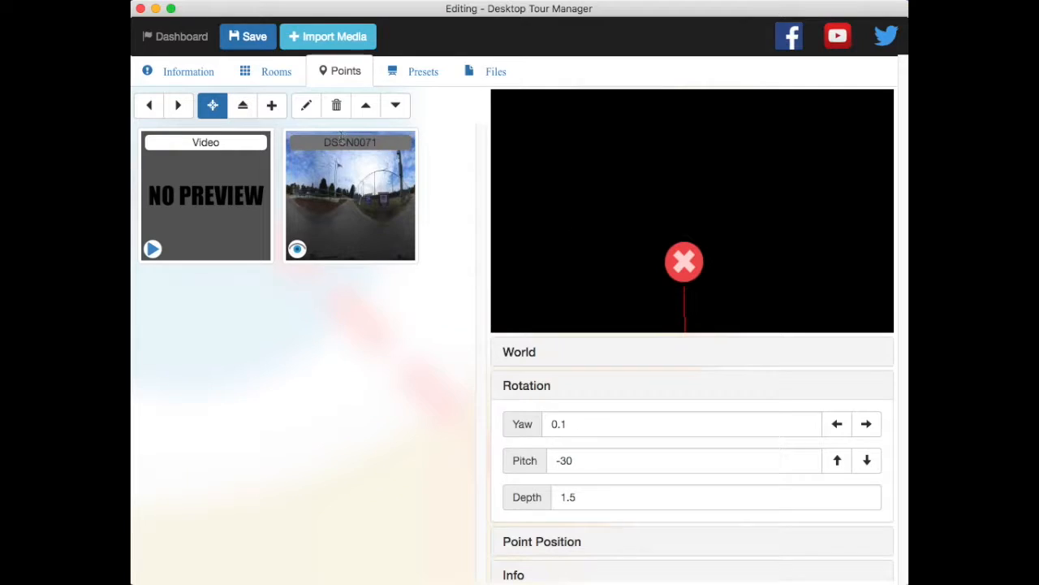
Step: Show the points of room DSCN0070, linking to DSCN0070 and blackness
left_click(276, 72)
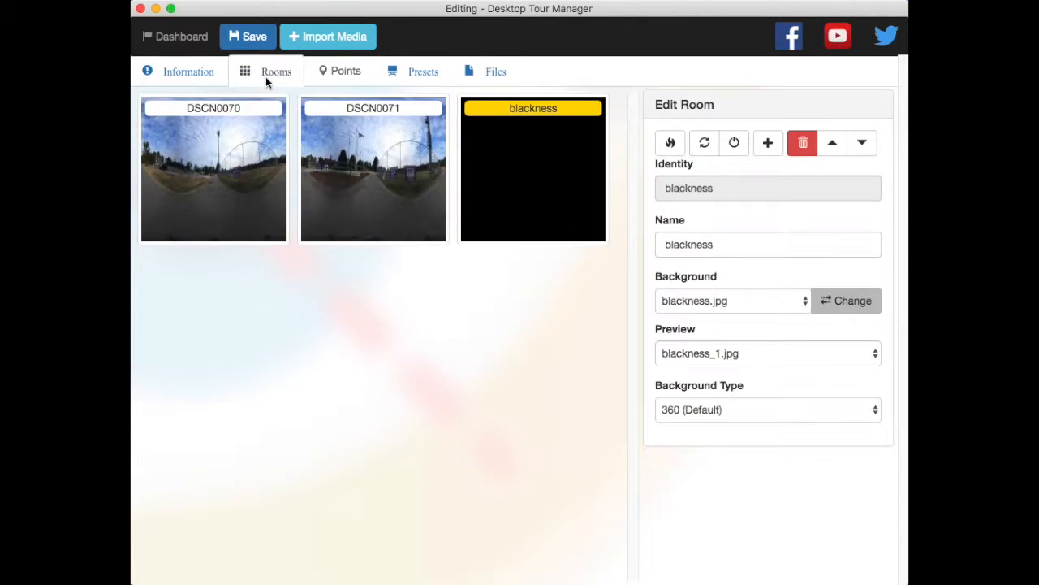
mouse_move(704, 173)
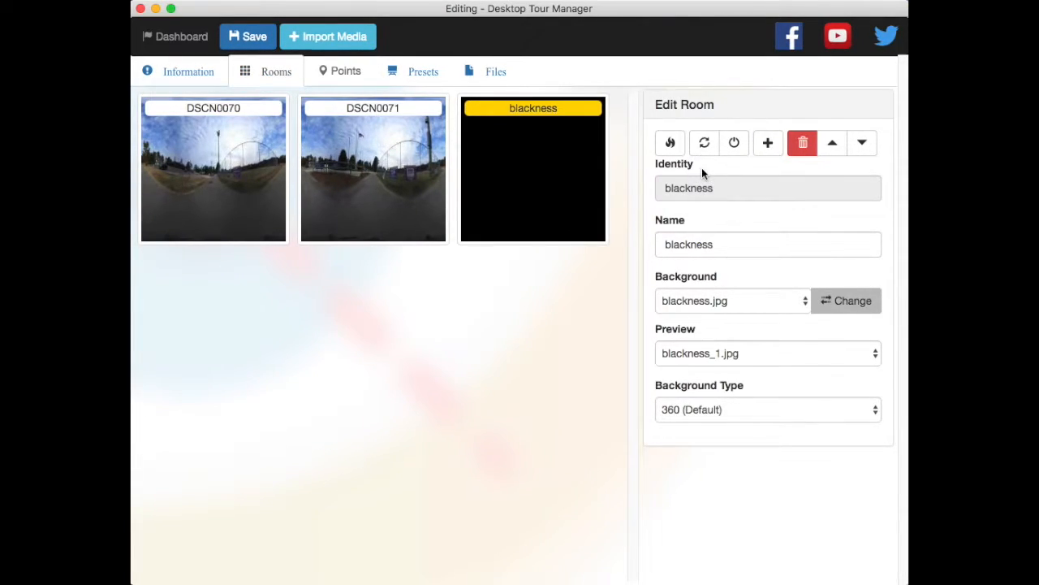
left_click(214, 107)
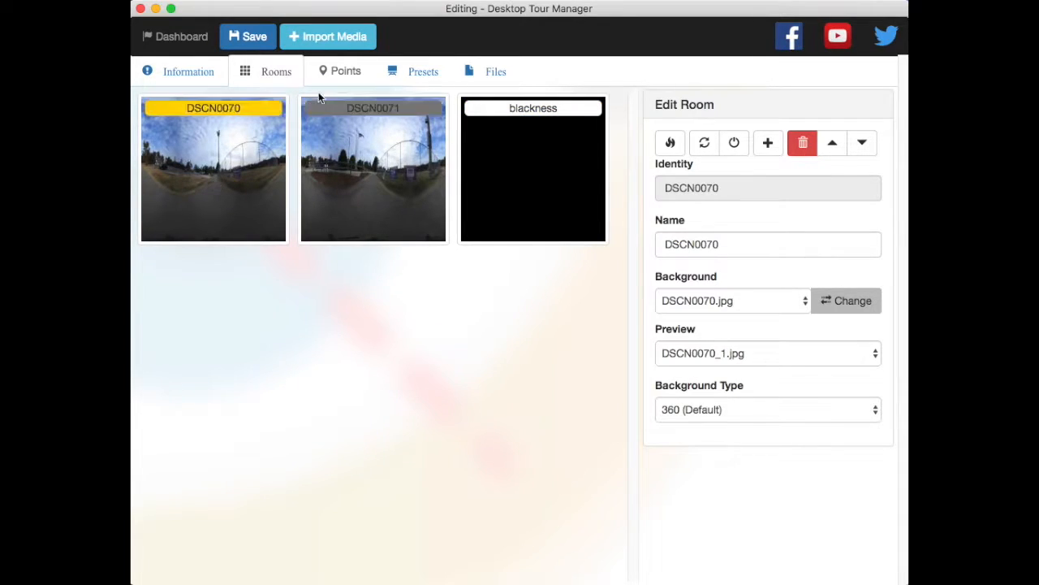
left_click(345, 72)
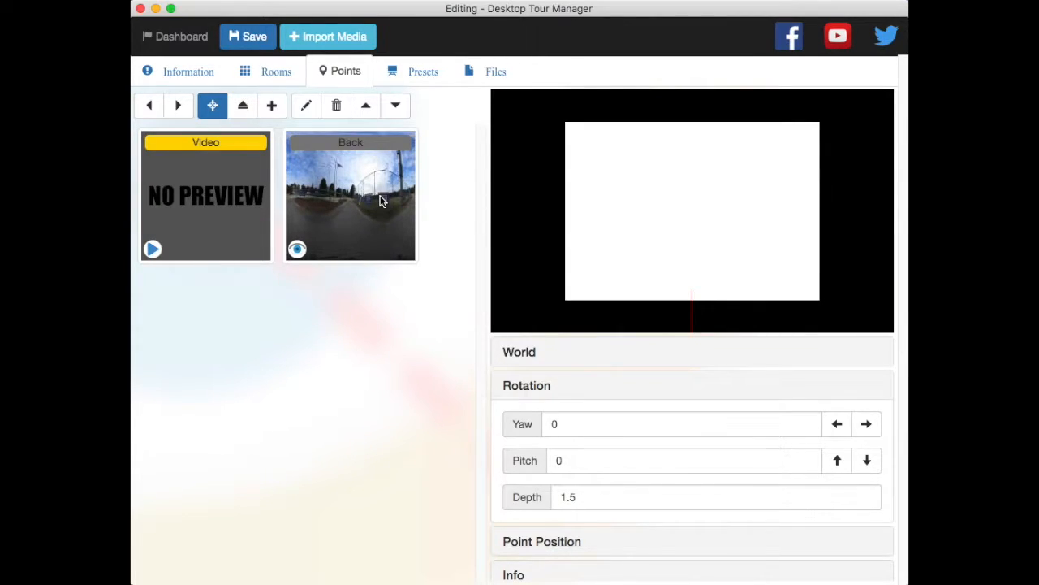
mouse_move(364, 204)
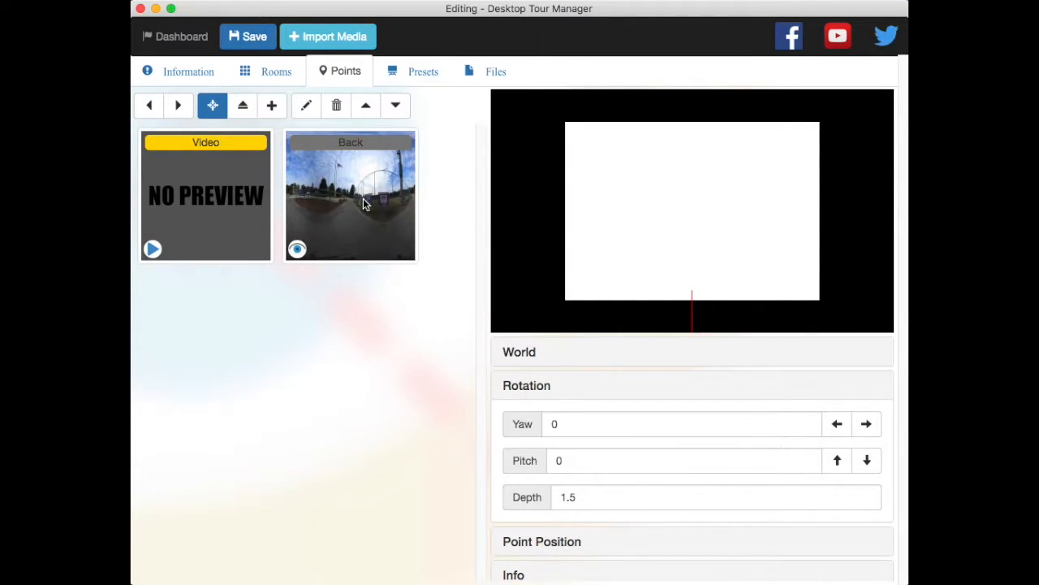
Step: Follow the Back point into its linked room and look around the panorama
double_click(204, 195)
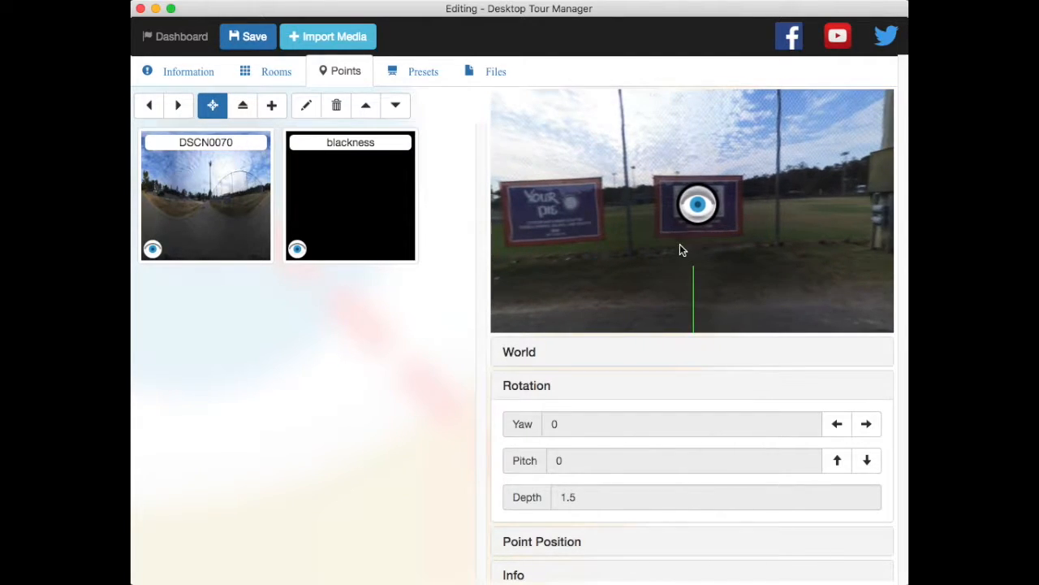
left_click_drag(682, 250, 740, 246)
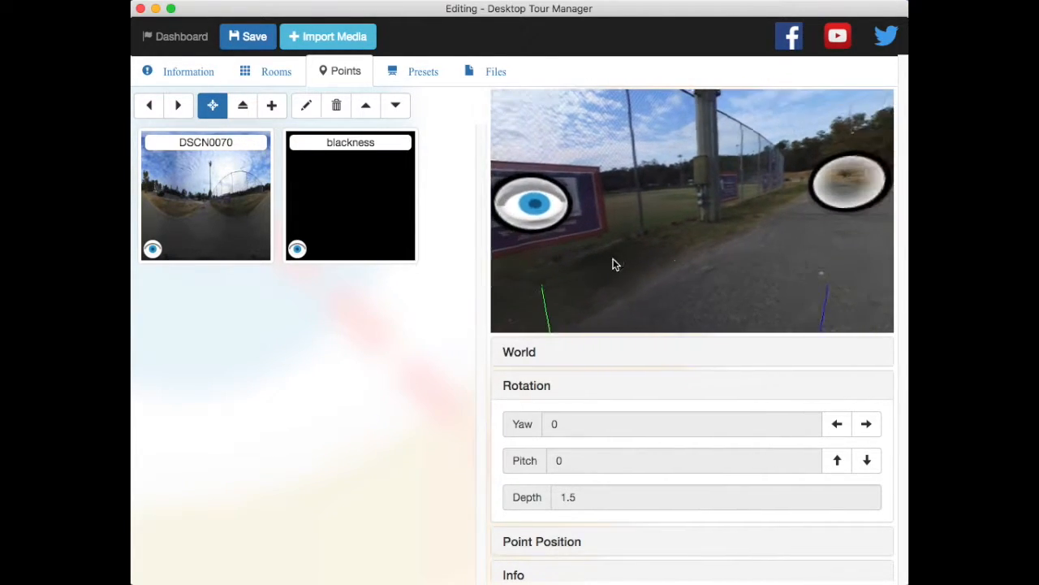
left_click_drag(613, 263, 662, 247)
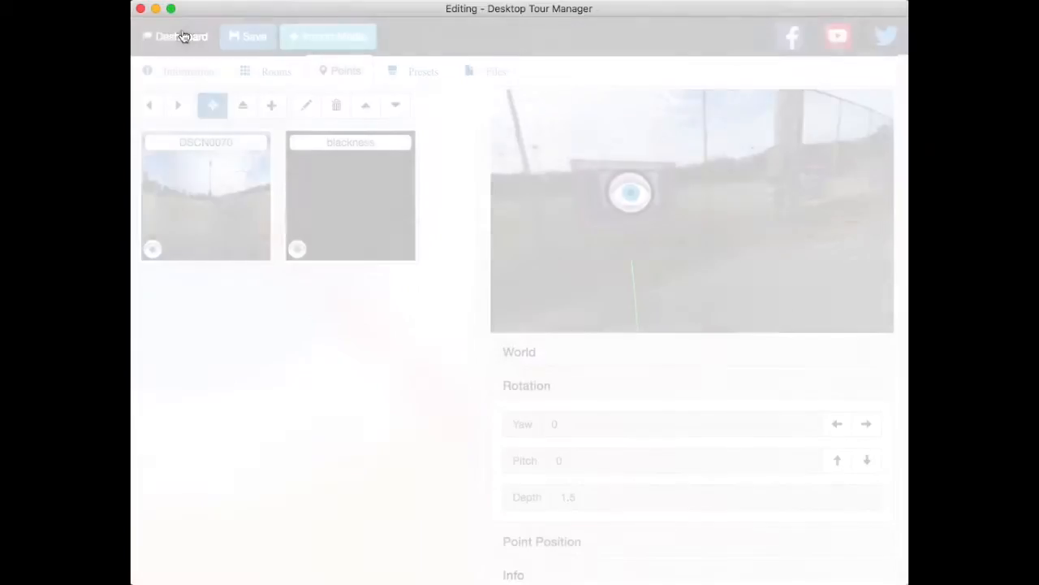
Step: Return to the dashboard's Available tours and zip testvideo.tour for deployment
left_click(182, 36)
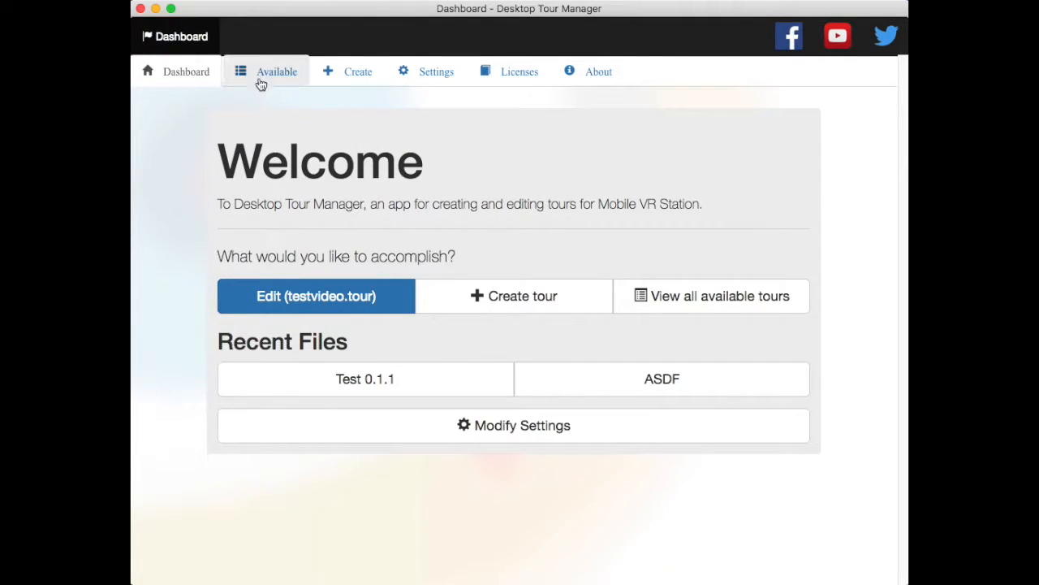
left_click(276, 72)
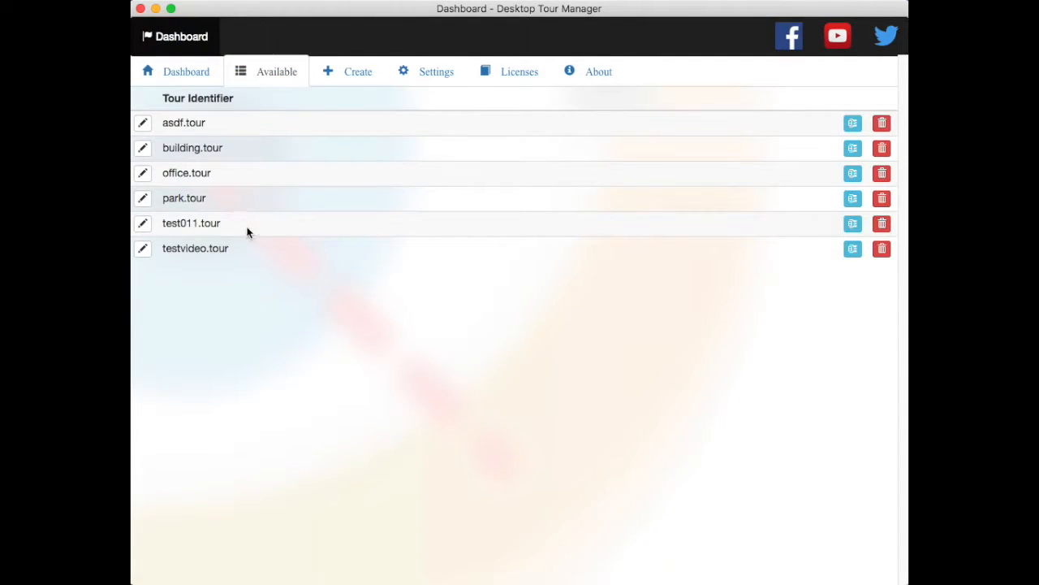
double_click(194, 247)
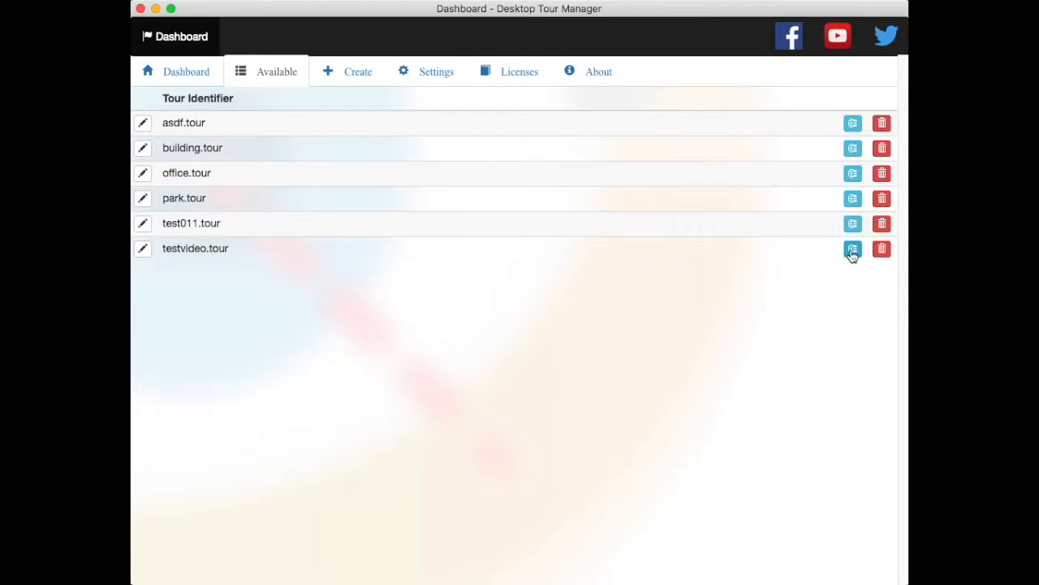
mouse_move(852, 248)
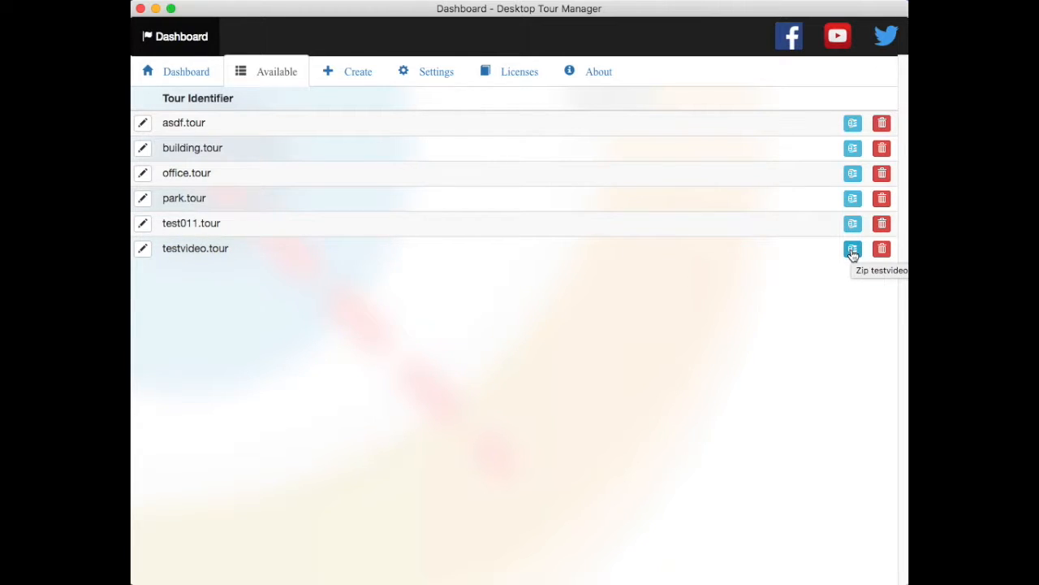
mouse_move(406, 146)
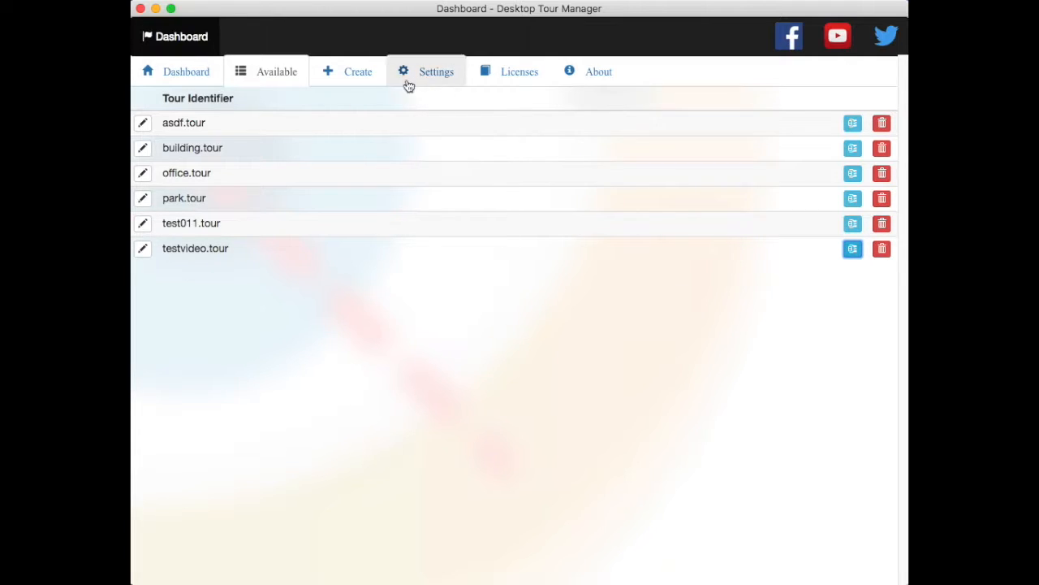
Step: Show the Settings page with the tours storage location and settings file path
left_click(435, 72)
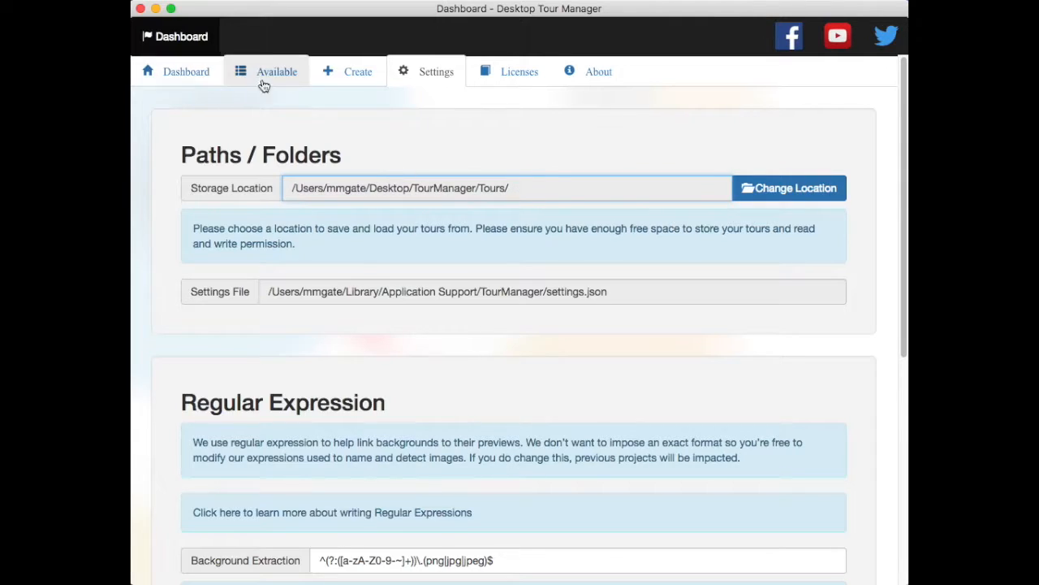
mouse_move(279, 88)
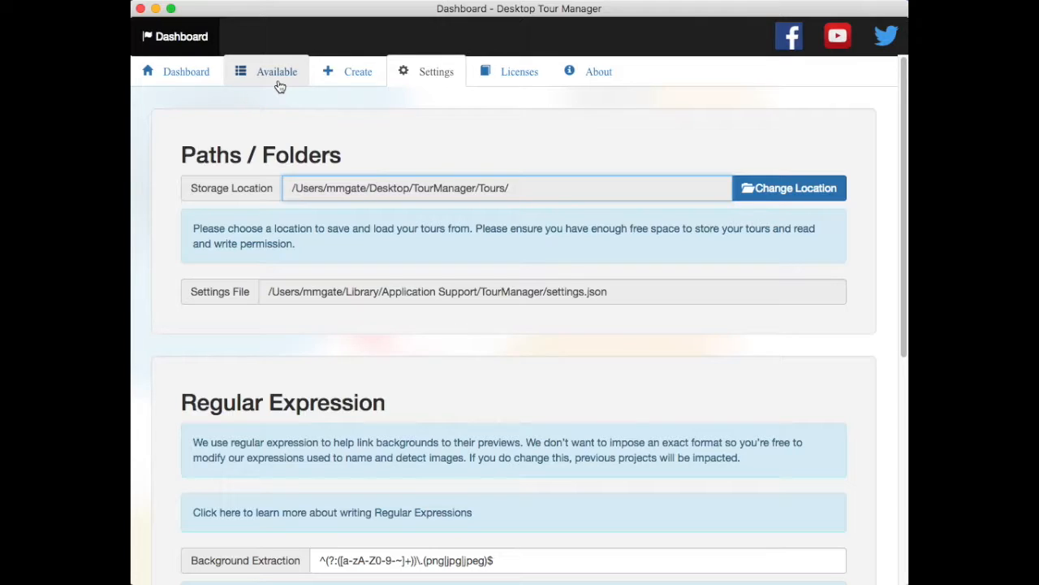